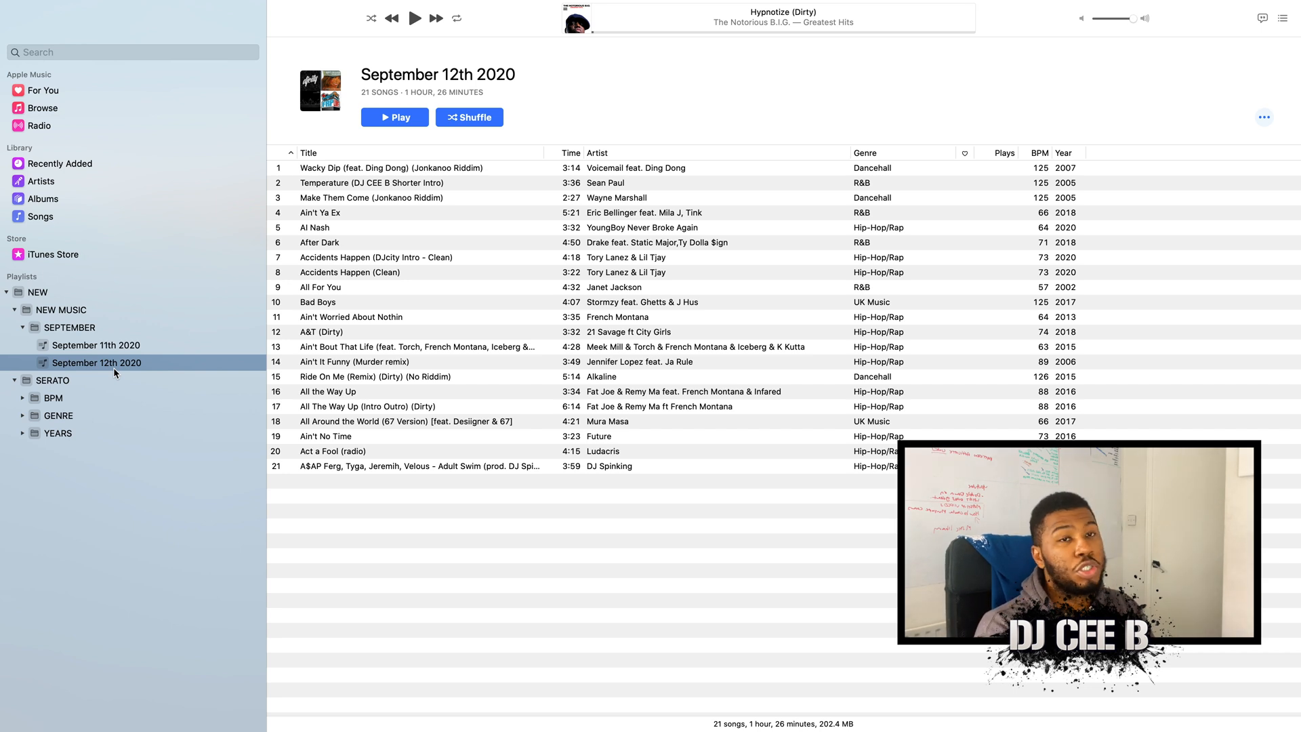
{"action": "mouse_move", "coordinate": [833, 364]}
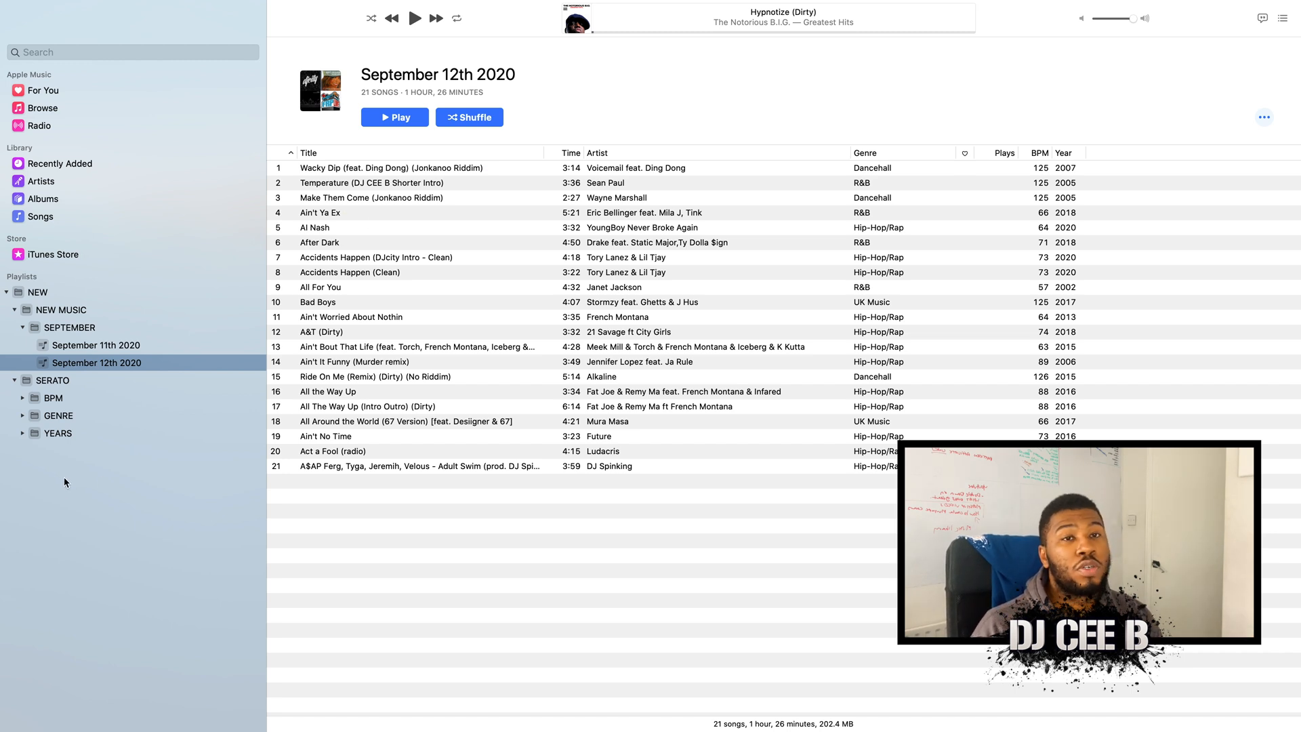
Create a new playlist folder inside the SERATO folder
{"action": "left_click", "coordinate": [52, 380]}
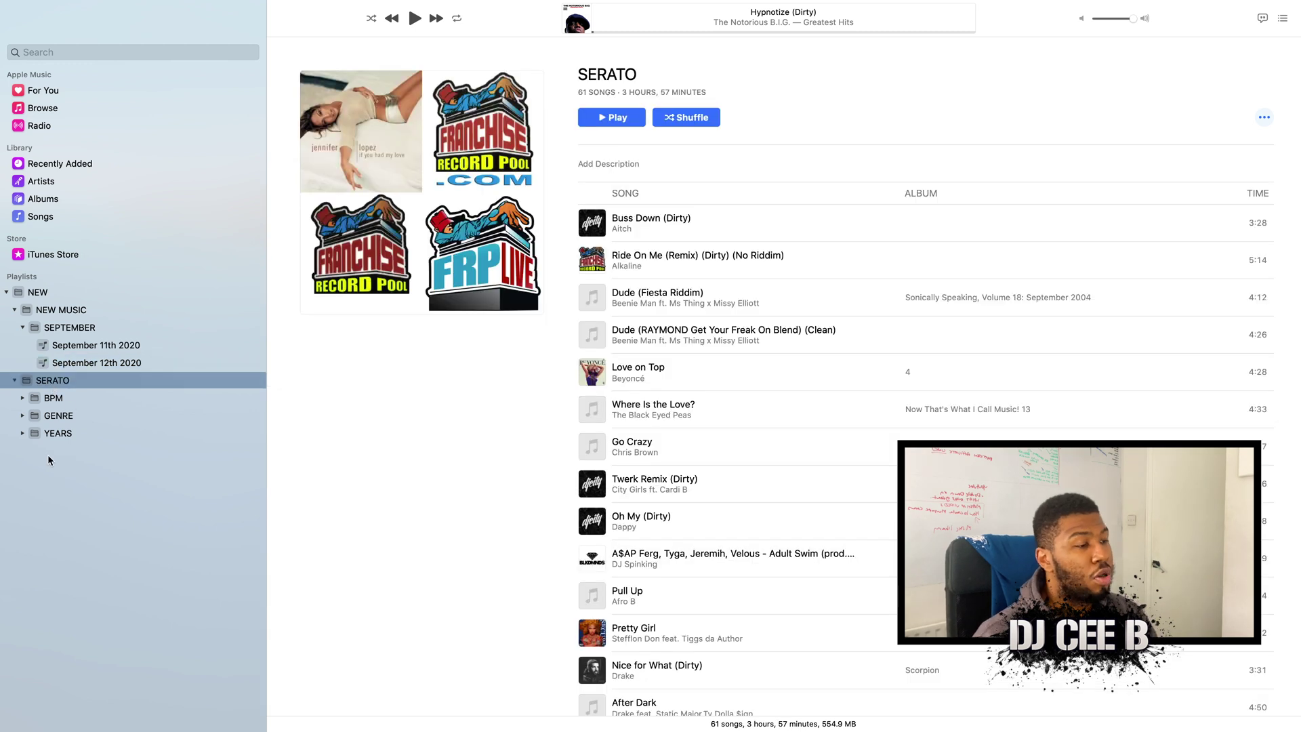
{"action": "right_click", "coordinate": [48, 460]}
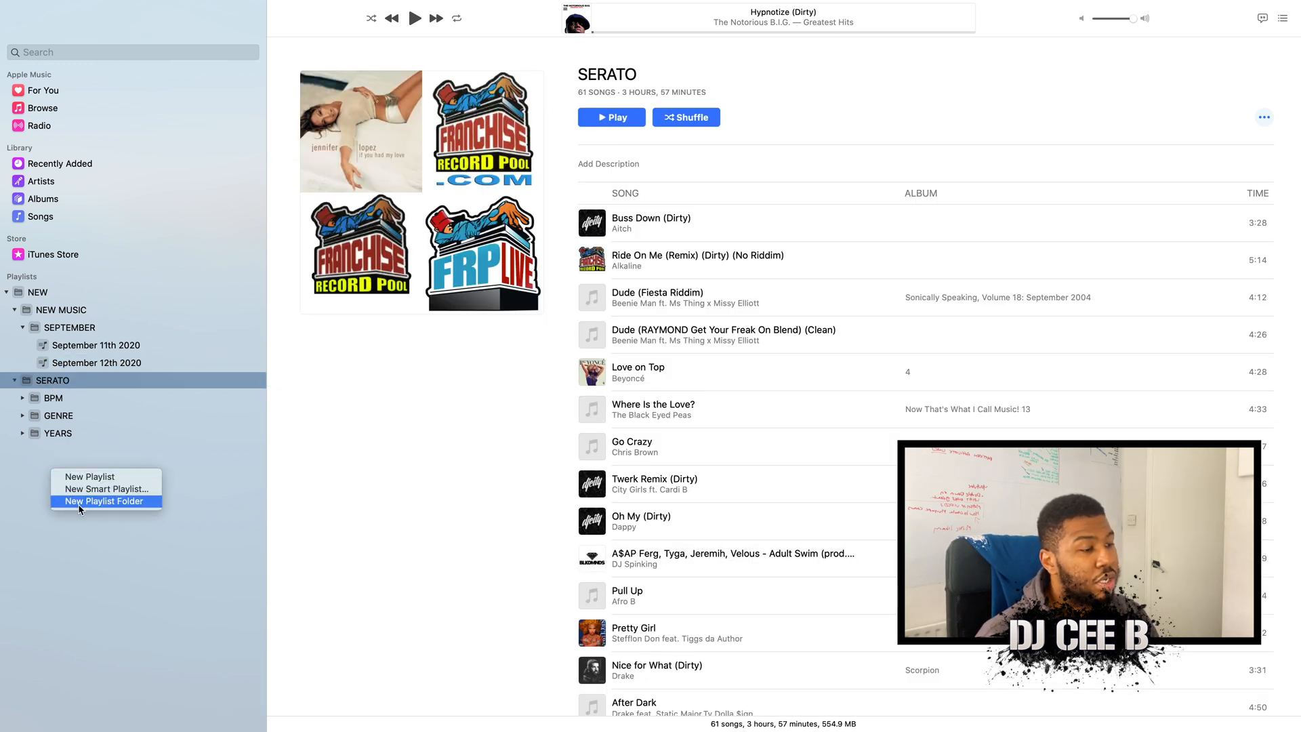
{"action": "left_click", "coordinate": [105, 501]}
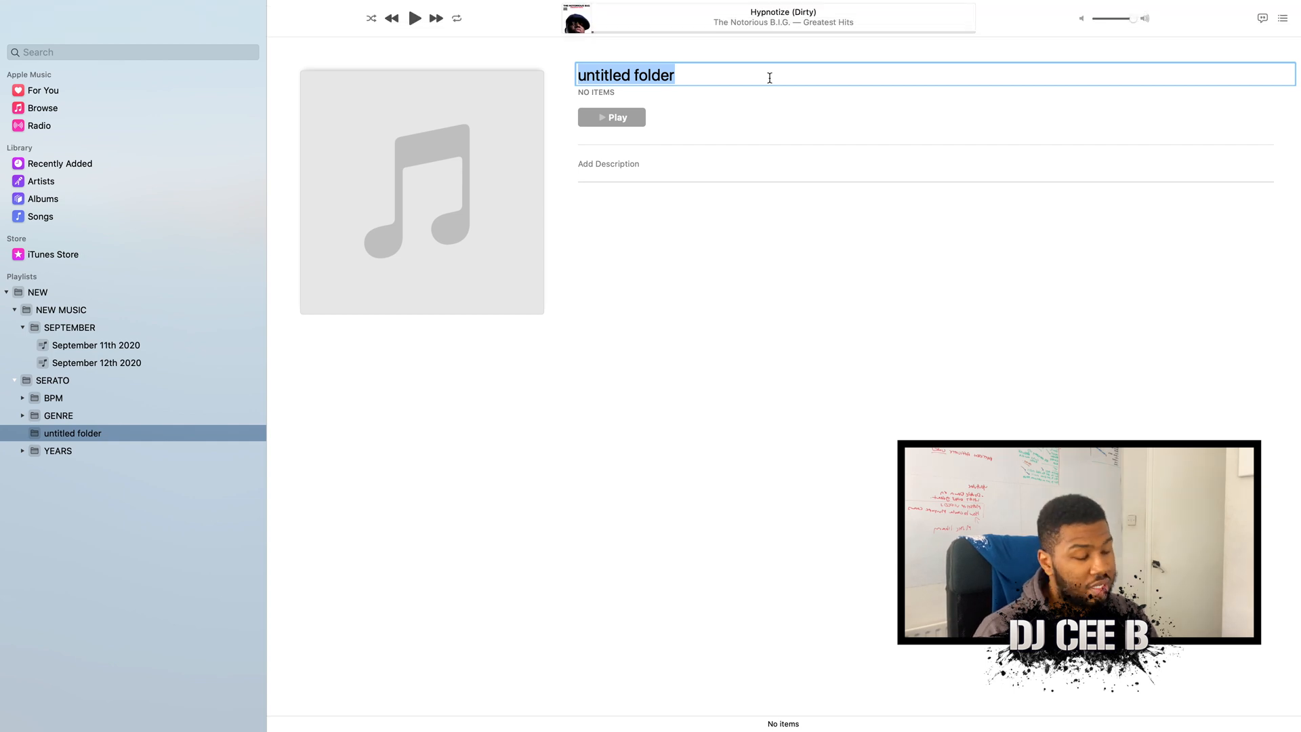
Name the folders, including Floor Fillers and Club Classics, and move all six into SCENARIOS
{"action": "type", "text": "FLOOR FILLERS"}
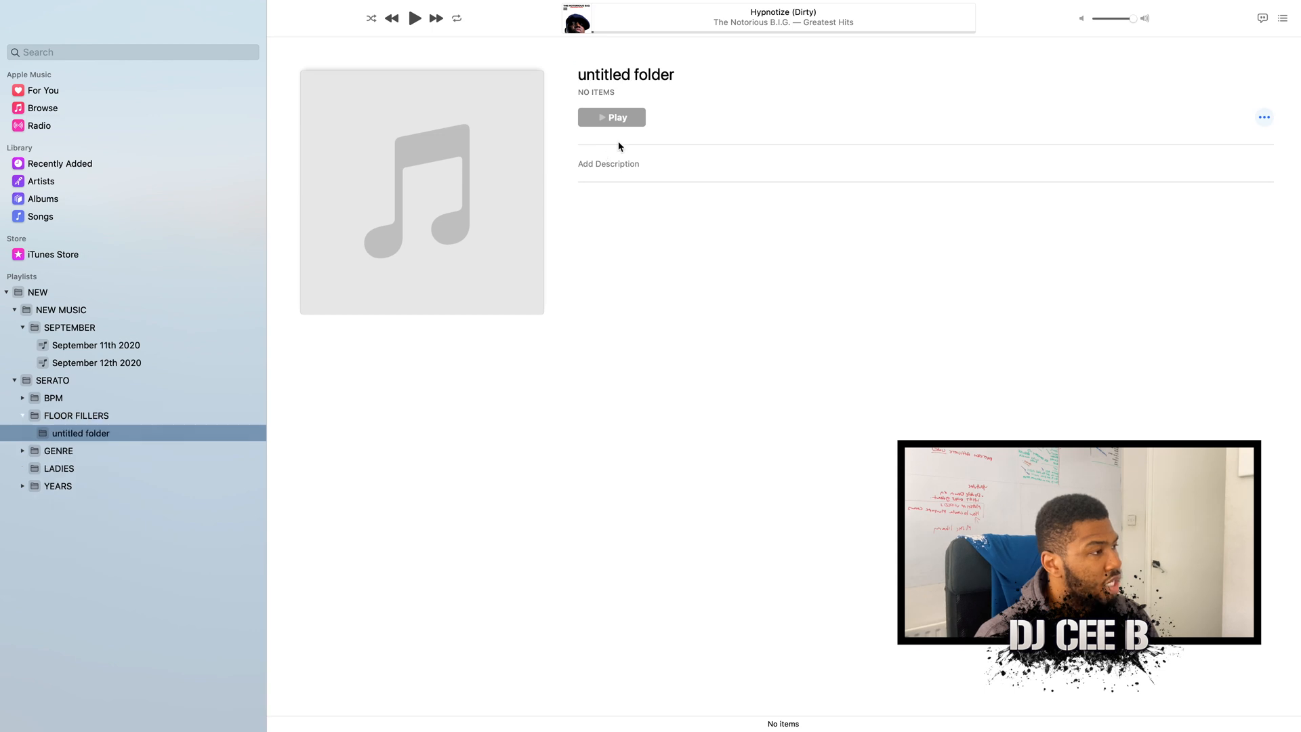
{"action": "type", "text": "CLUB CLASSICS"}
{"action": "type", "text": "SCENARIOS"}
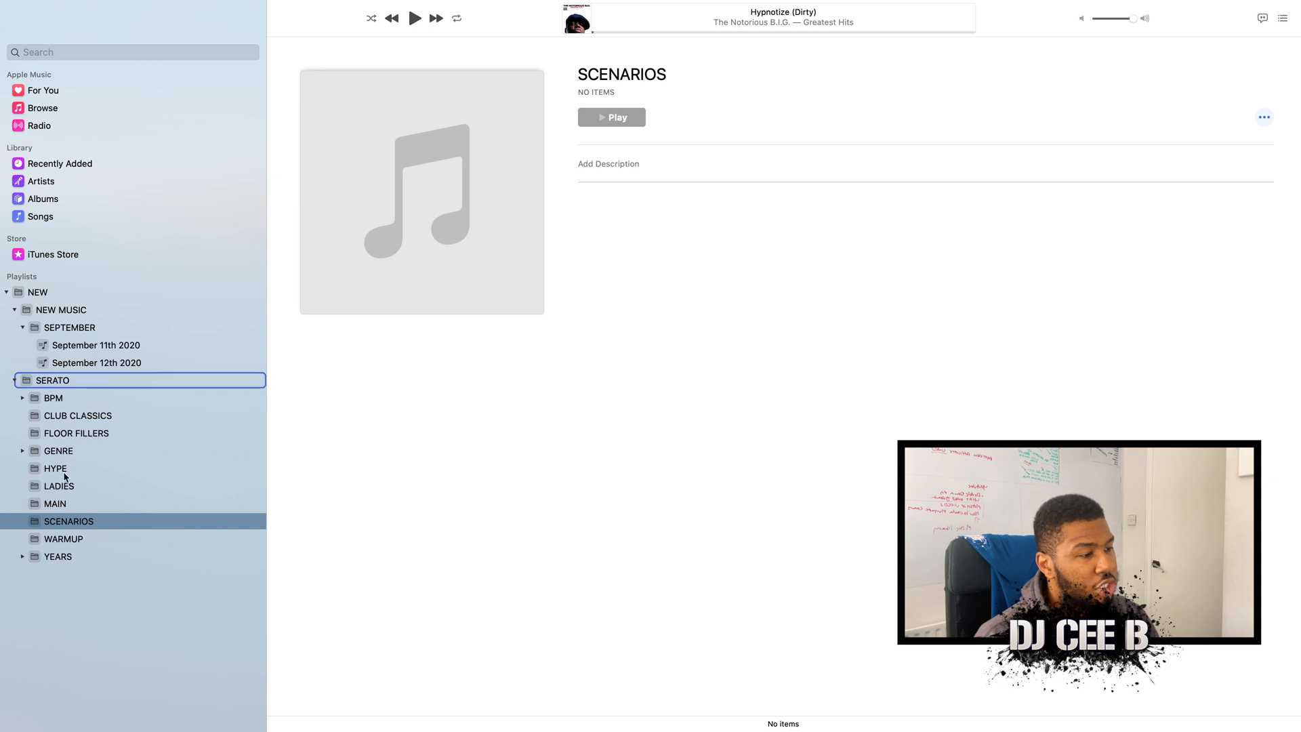
{"action": "left_click", "coordinate": [56, 503]}
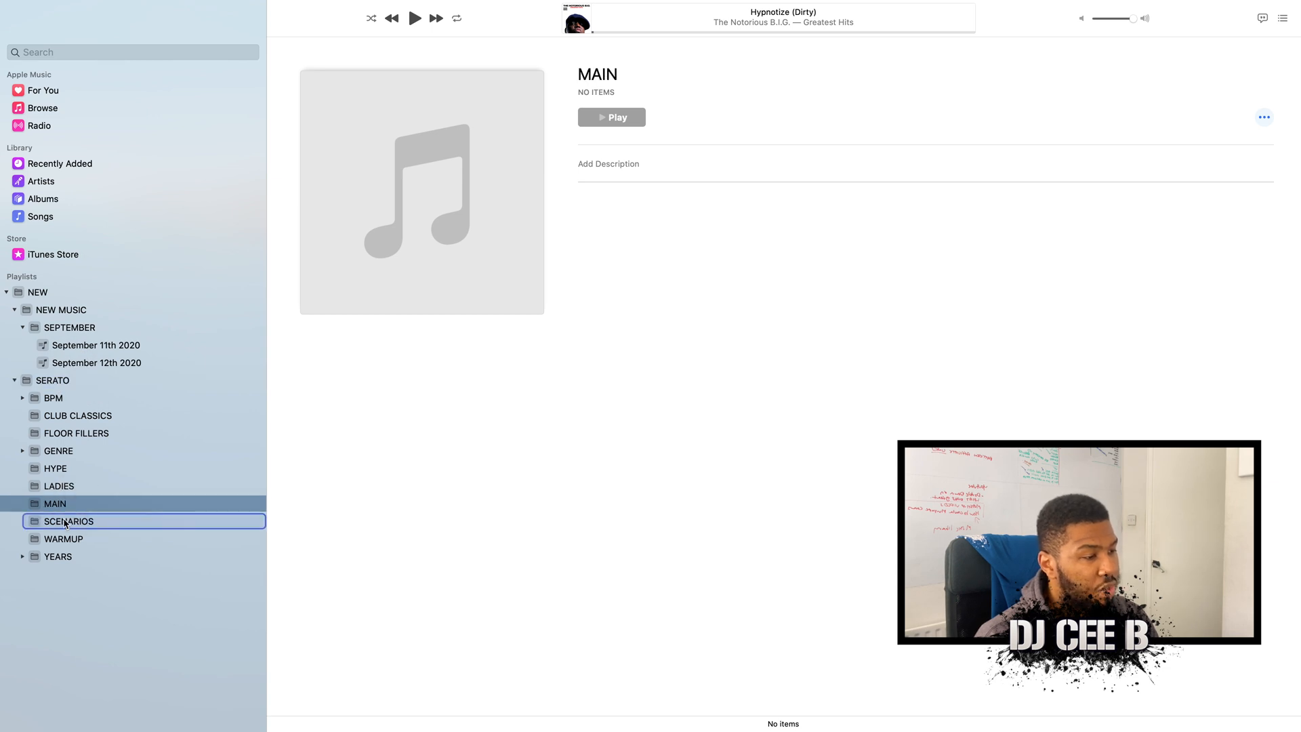
{"action": "left_click", "coordinate": [64, 521]}
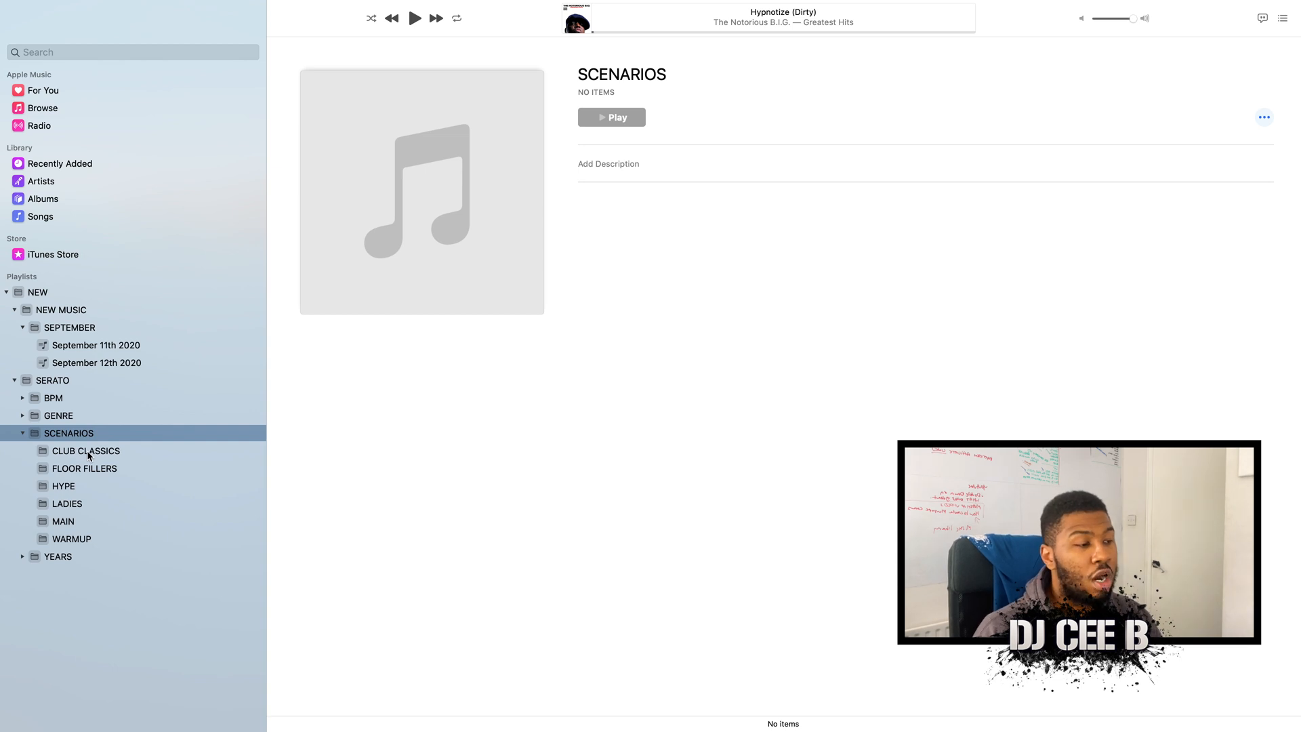
Make a Club Classics smart playlist with the rule Comments contains 'Club Classics'
{"action": "left_click", "coordinate": [85, 7]}
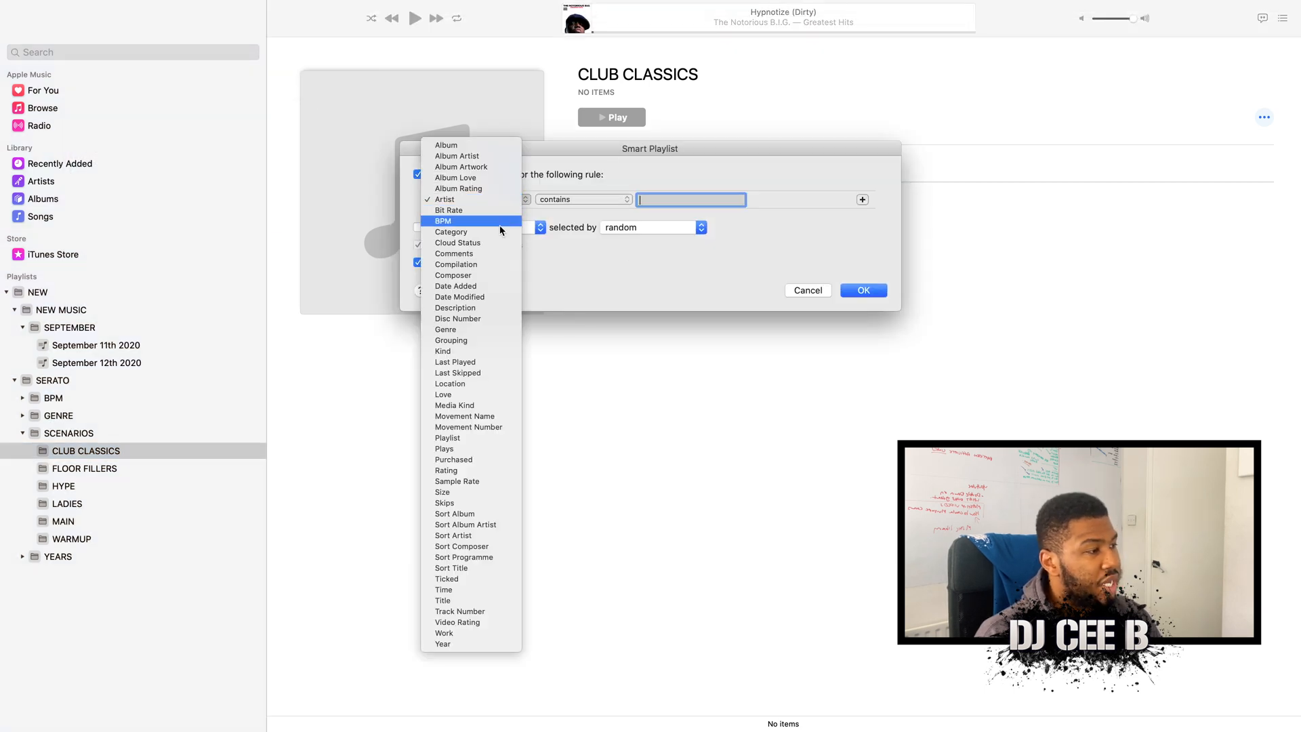
{"action": "left_click", "coordinate": [453, 253]}
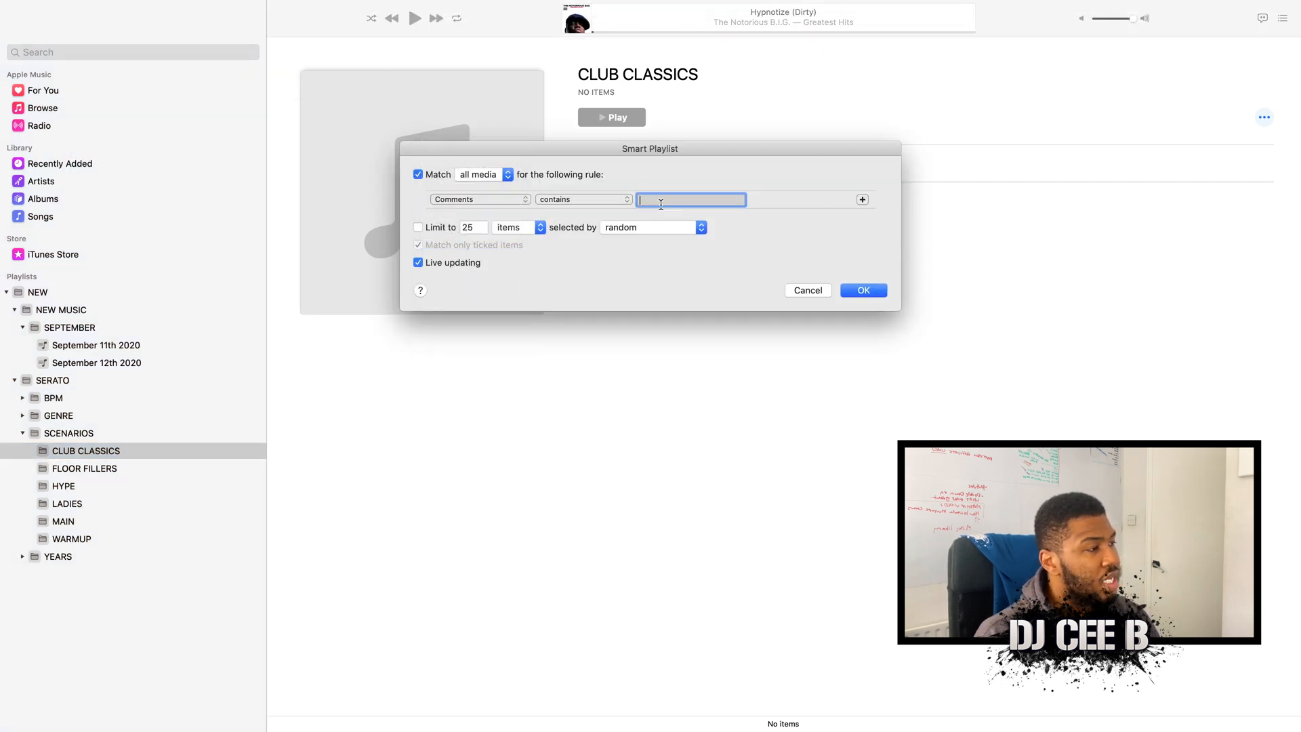
{"action": "type", "text": "Club Classics"}
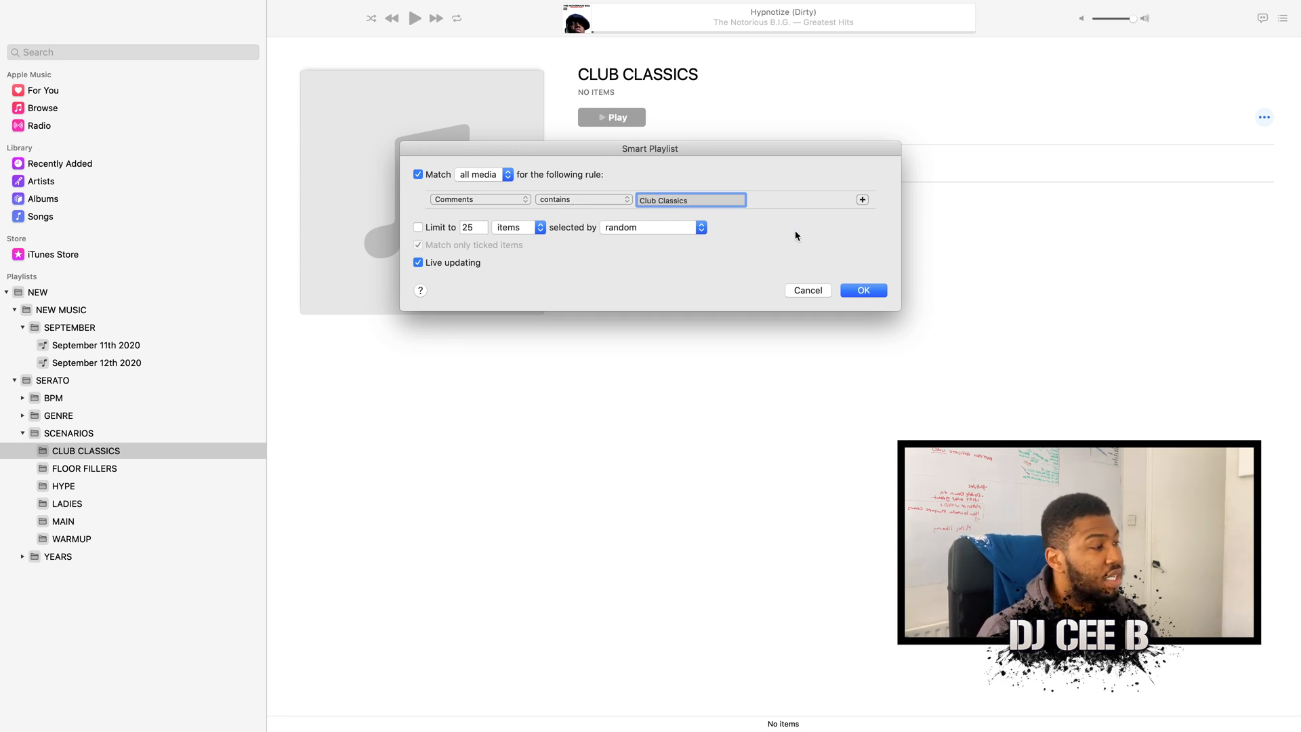
{"action": "left_click", "coordinate": [863, 290]}
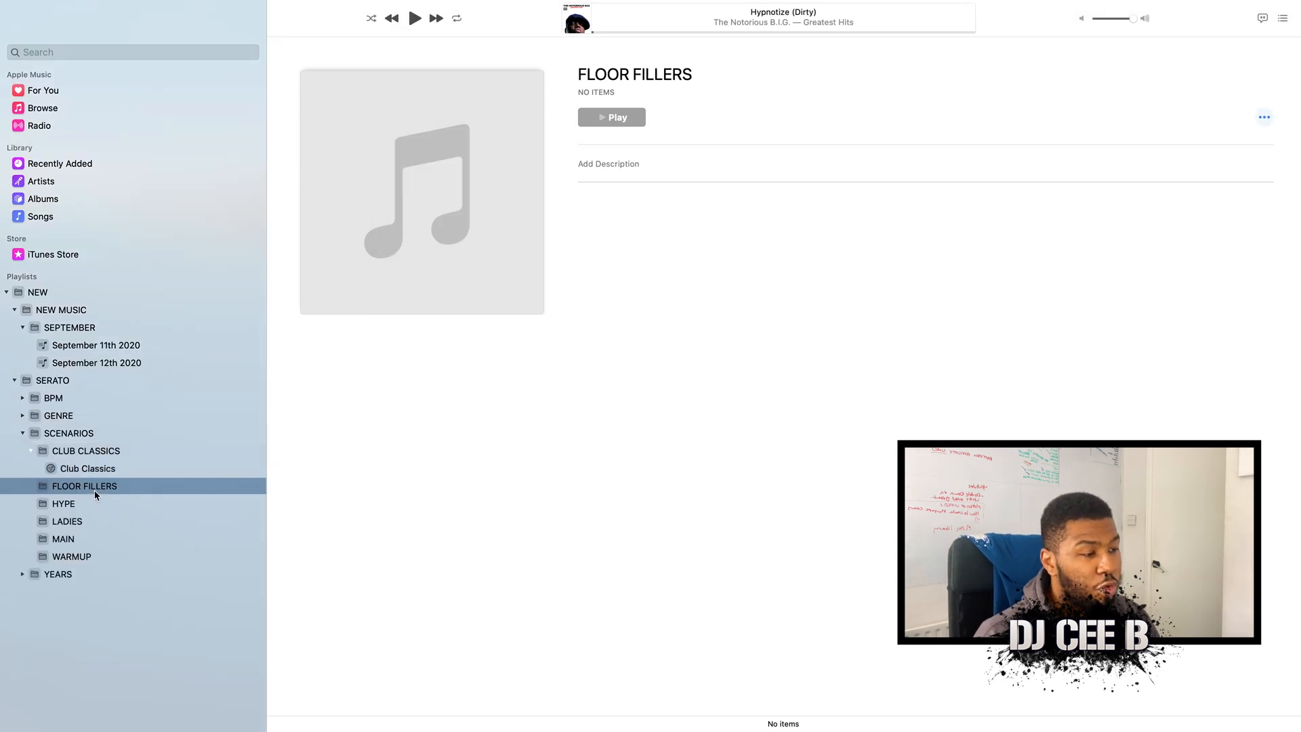
{"action": "mouse_move", "coordinate": [66, 540]}
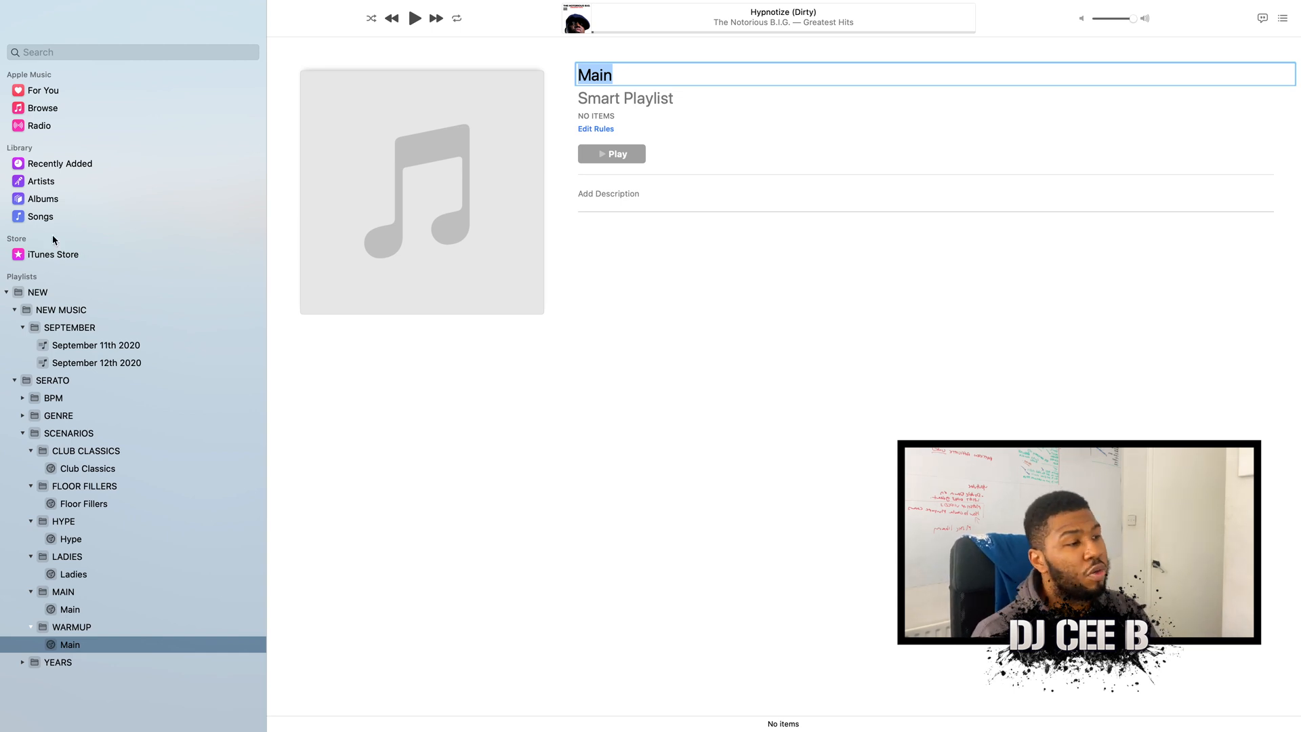
Finish naming the new smart playlist in the sidebar
{"action": "left_click", "coordinate": [98, 363]}
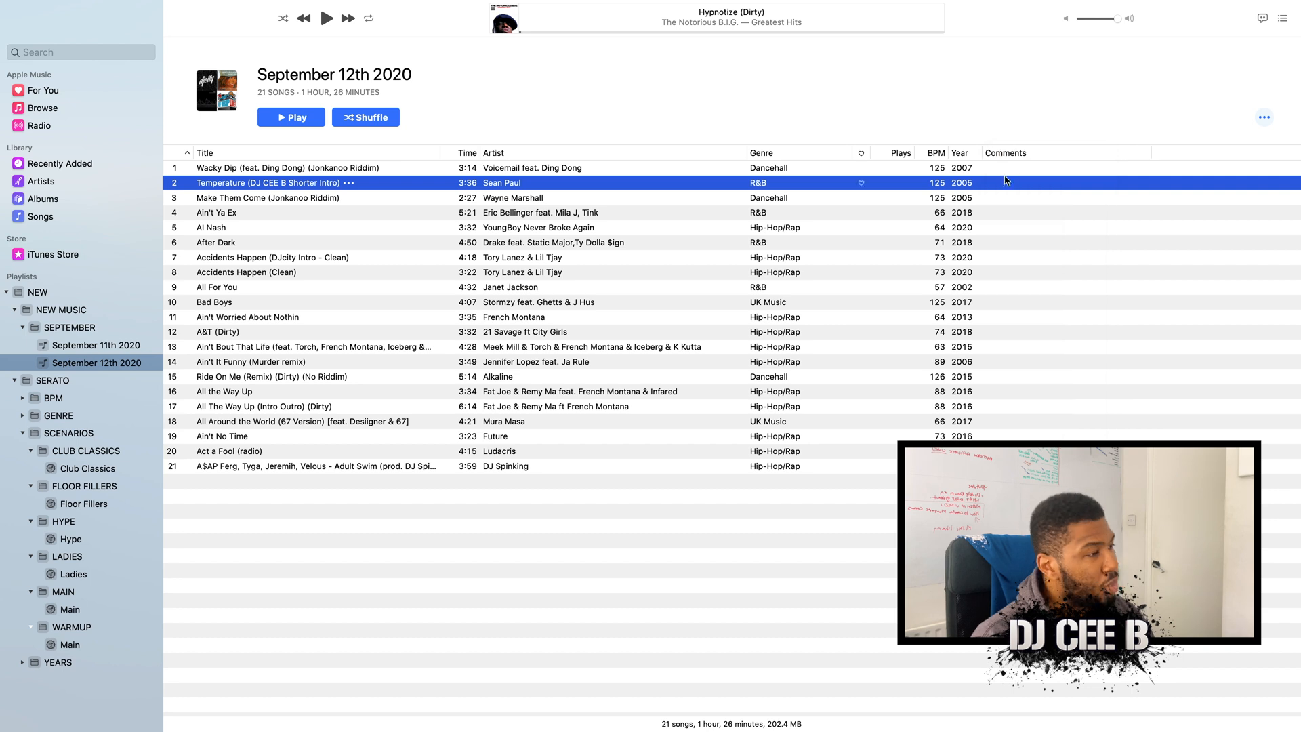
Tag and play the Temperature track, then check the Club Classics smart playlist
{"action": "left_click", "coordinate": [270, 167]}
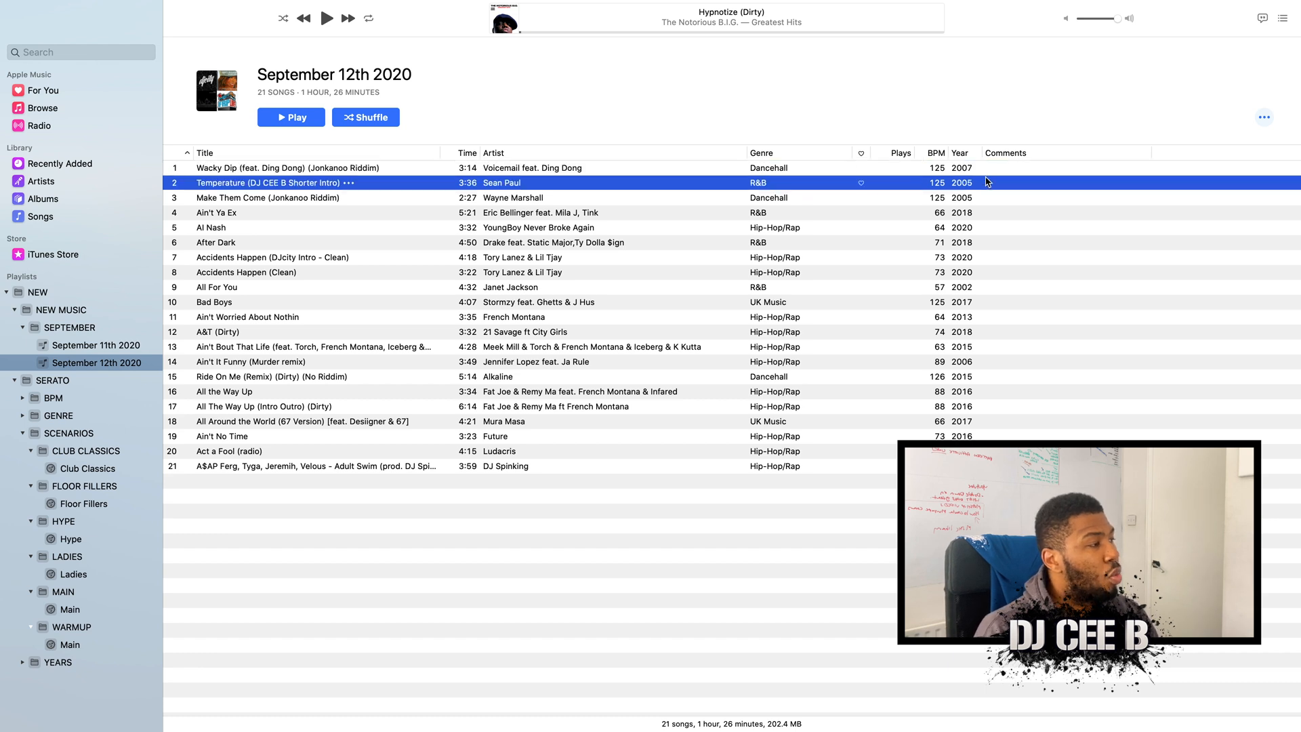
{"action": "mouse_move", "coordinate": [247, 192]}
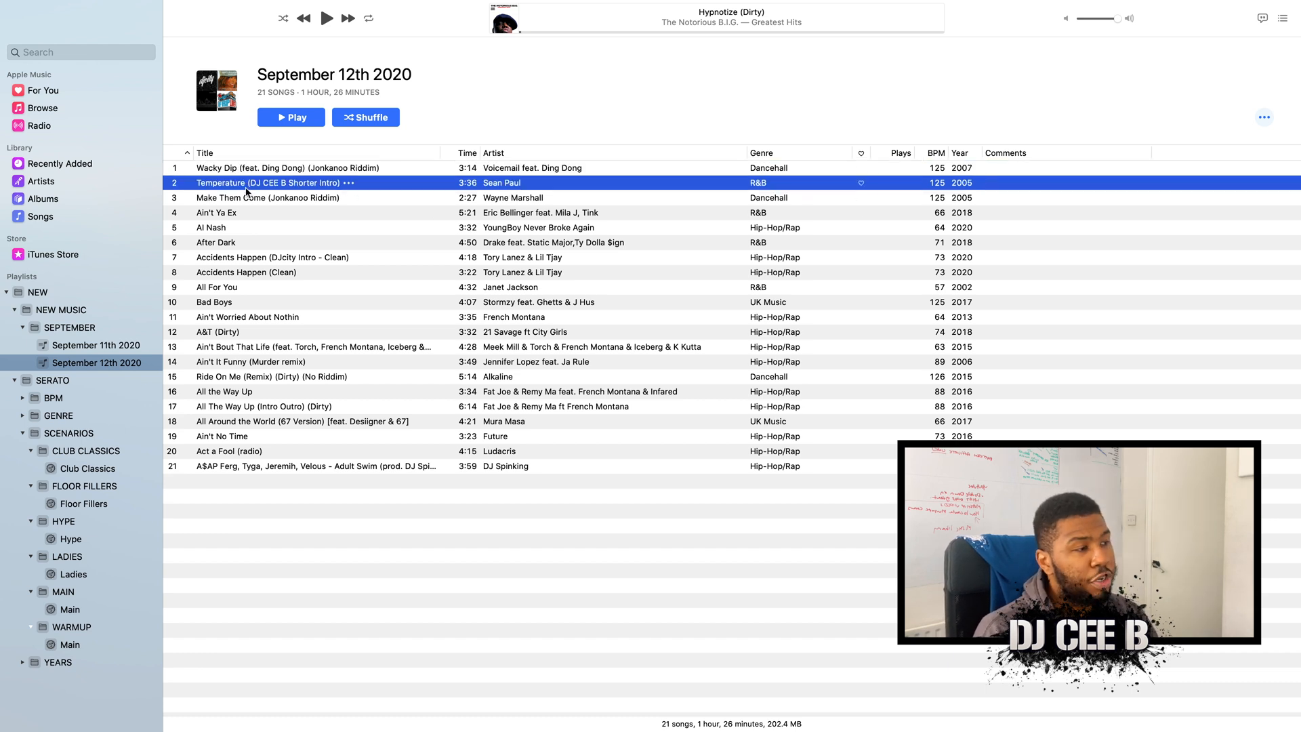
{"action": "double_click", "coordinate": [268, 183]}
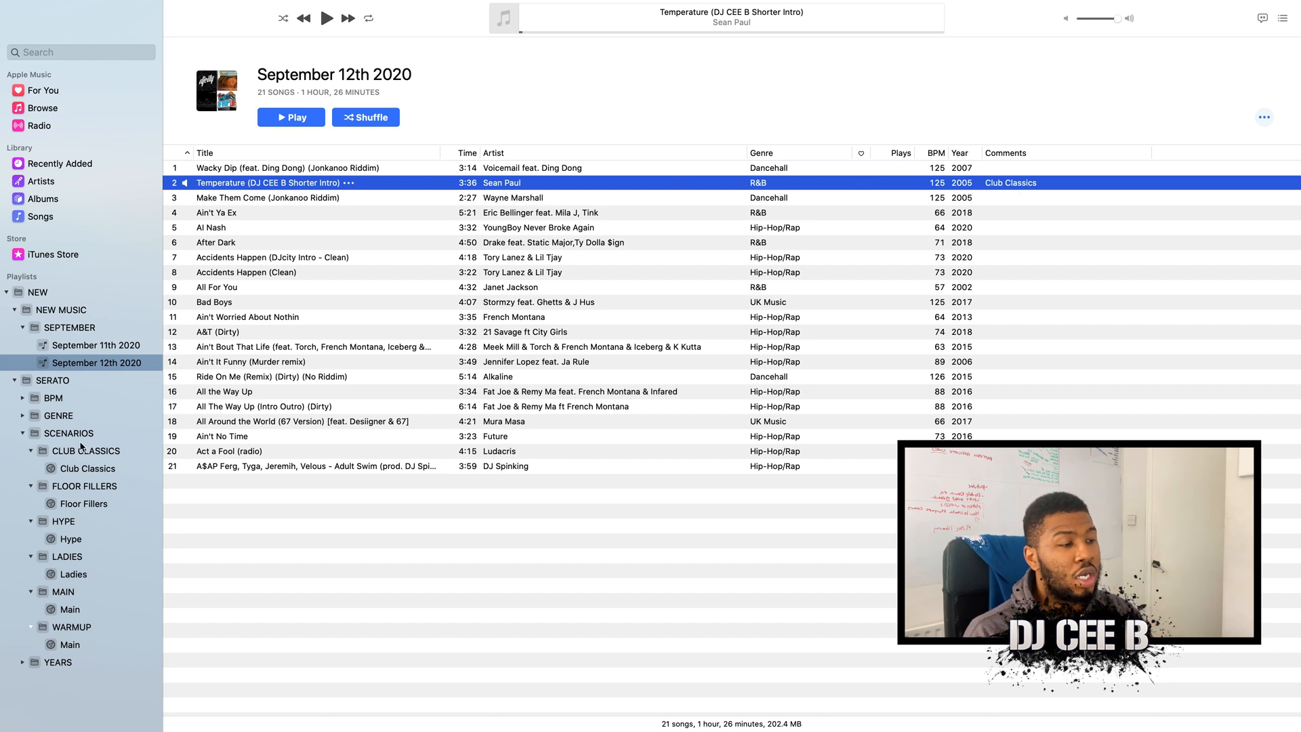
{"action": "left_click", "coordinate": [87, 468]}
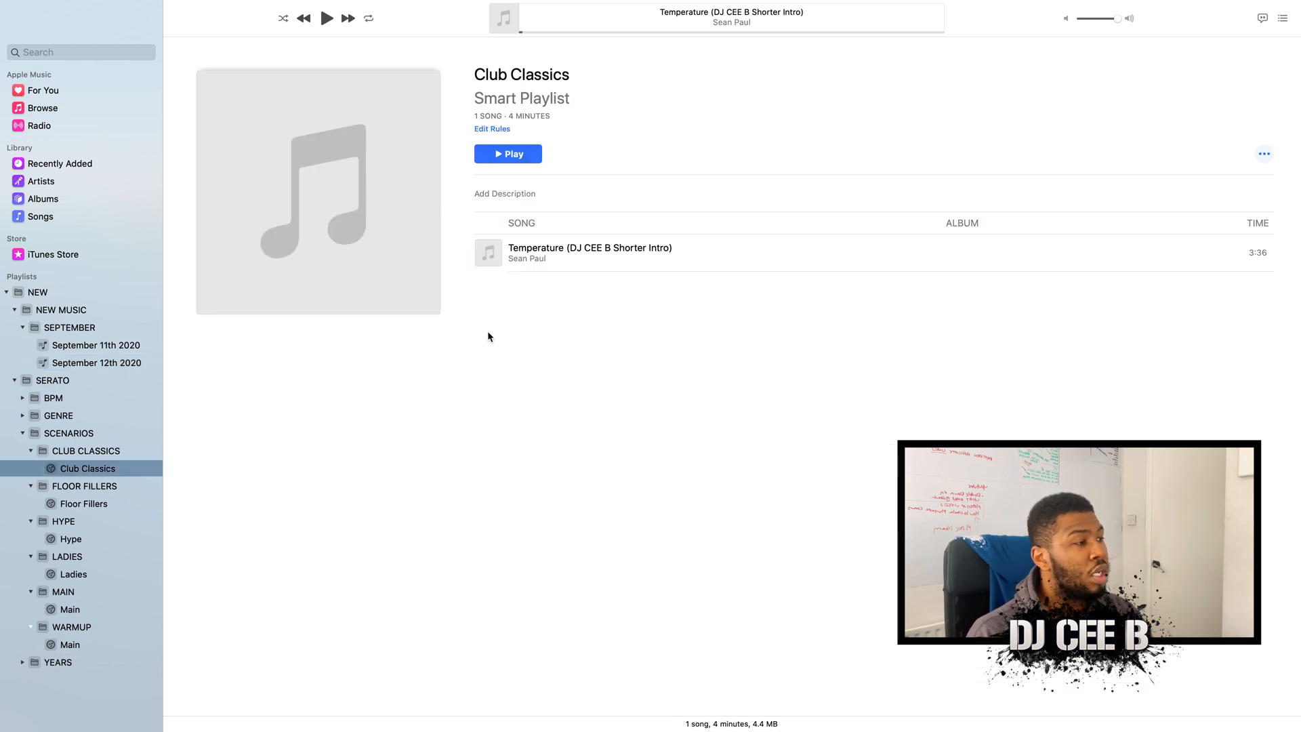
{"action": "mouse_move", "coordinate": [361, 274]}
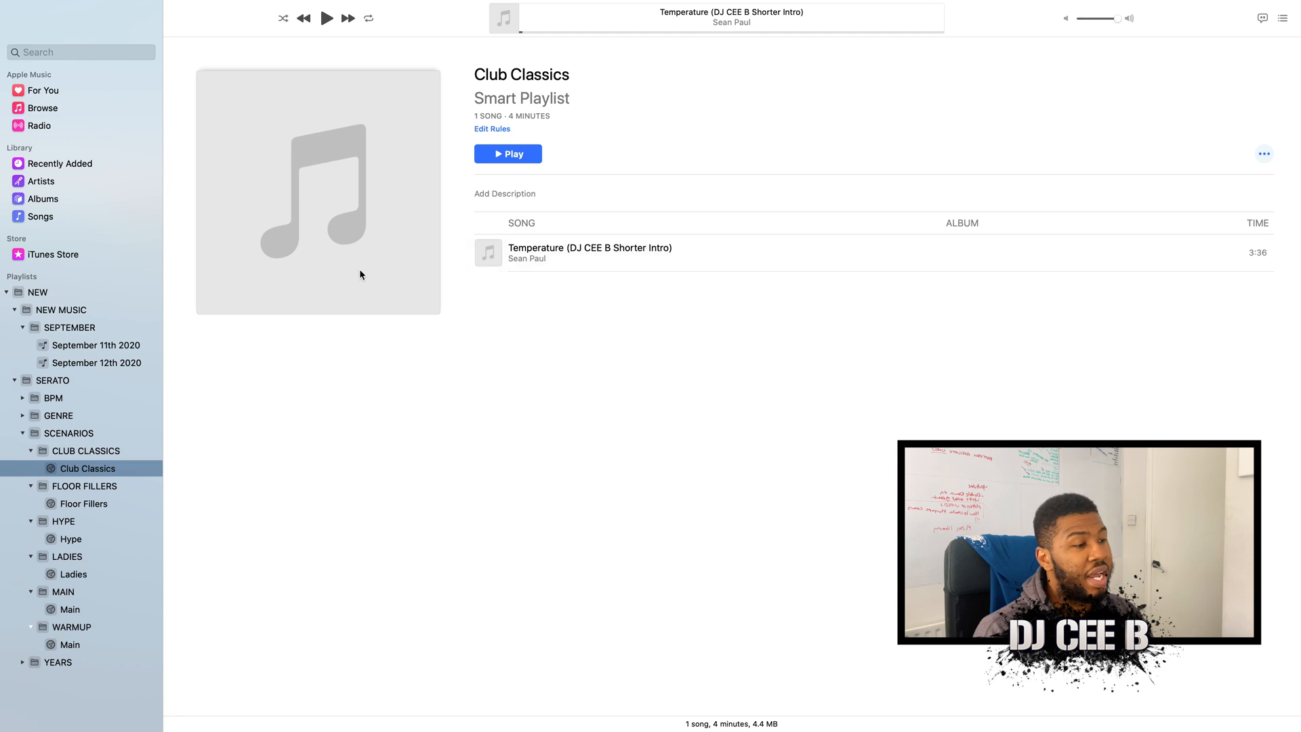
Comment both All the Way Up tracks 'Floor Fillers' and verify the Floor Fillers playlist
{"action": "left_click", "coordinate": [95, 362]}
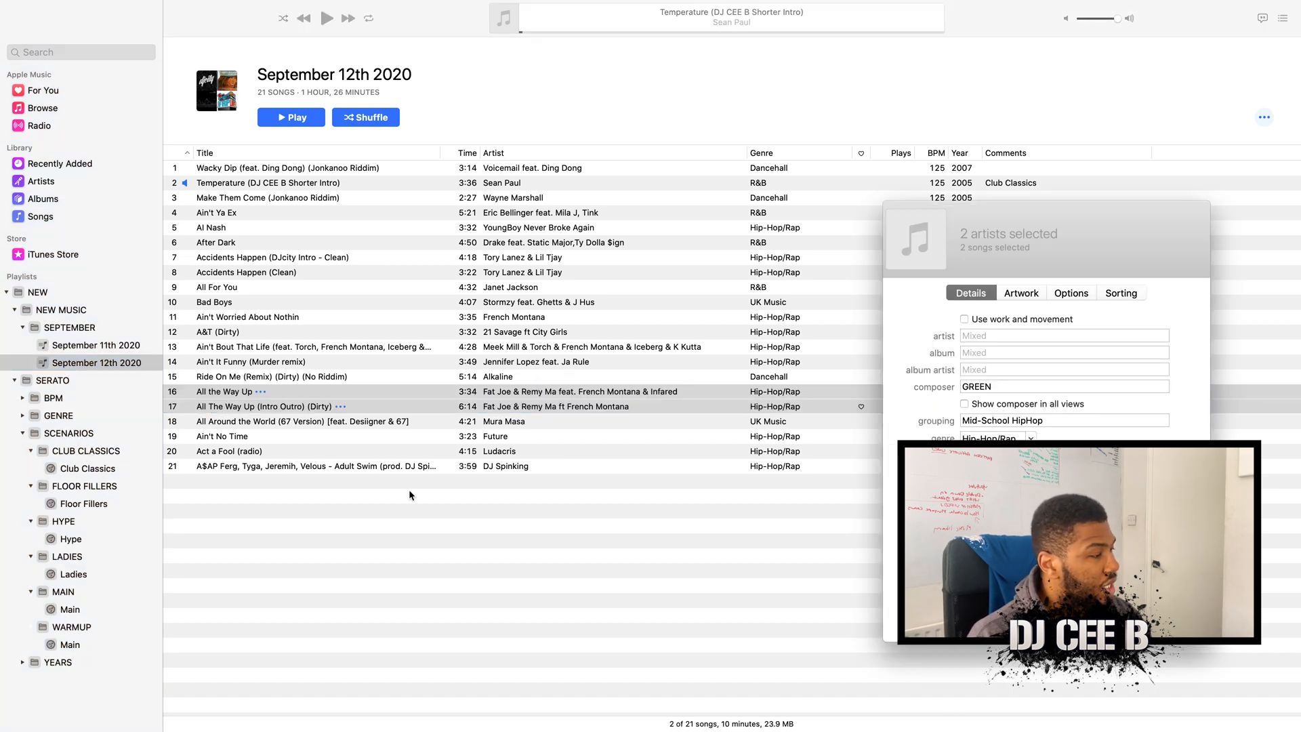
{"action": "type", "text": "Flo"}
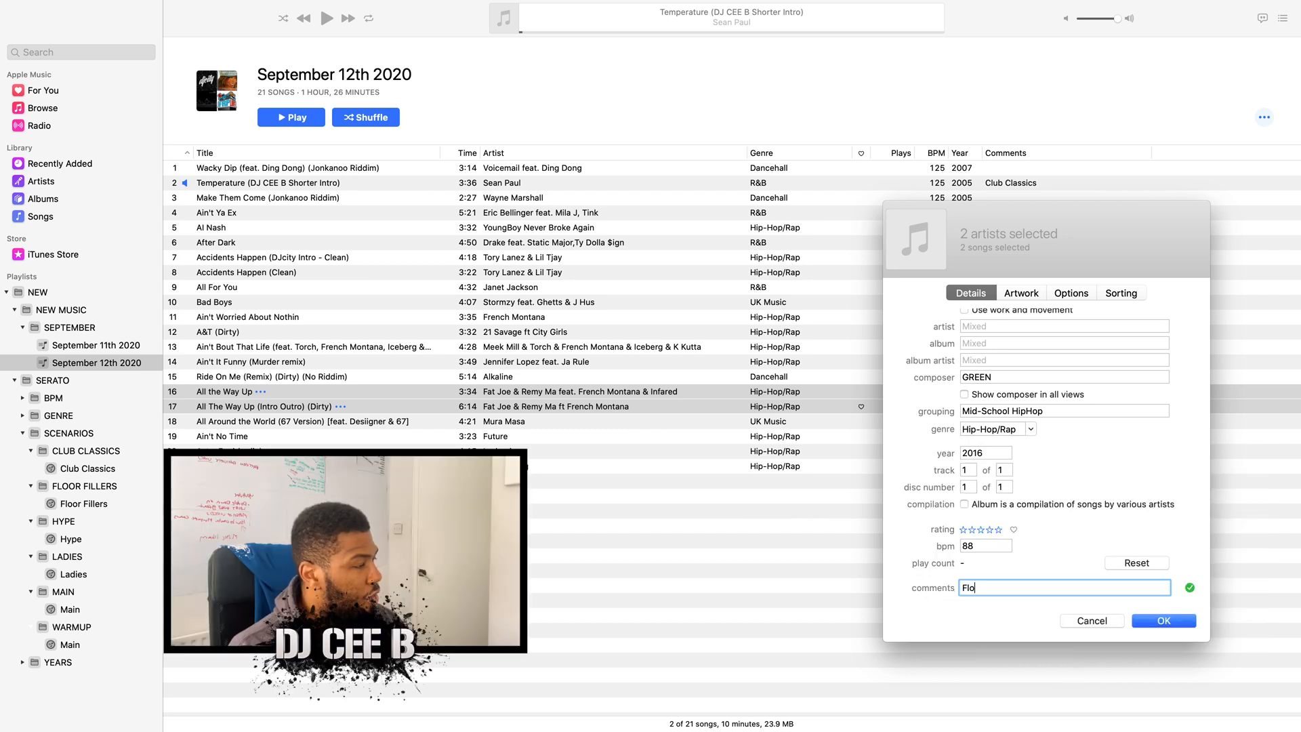
{"action": "left_click", "coordinate": [1163, 621]}
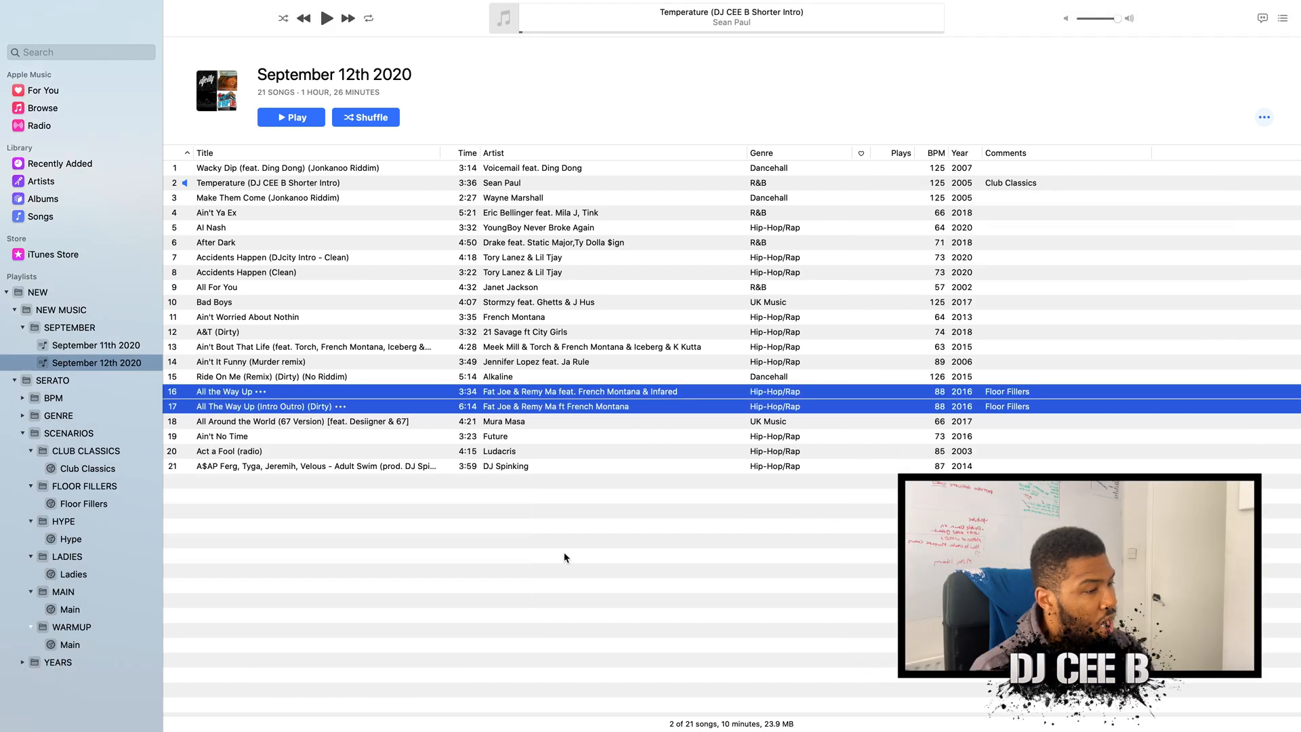
{"action": "left_click", "coordinate": [84, 503]}
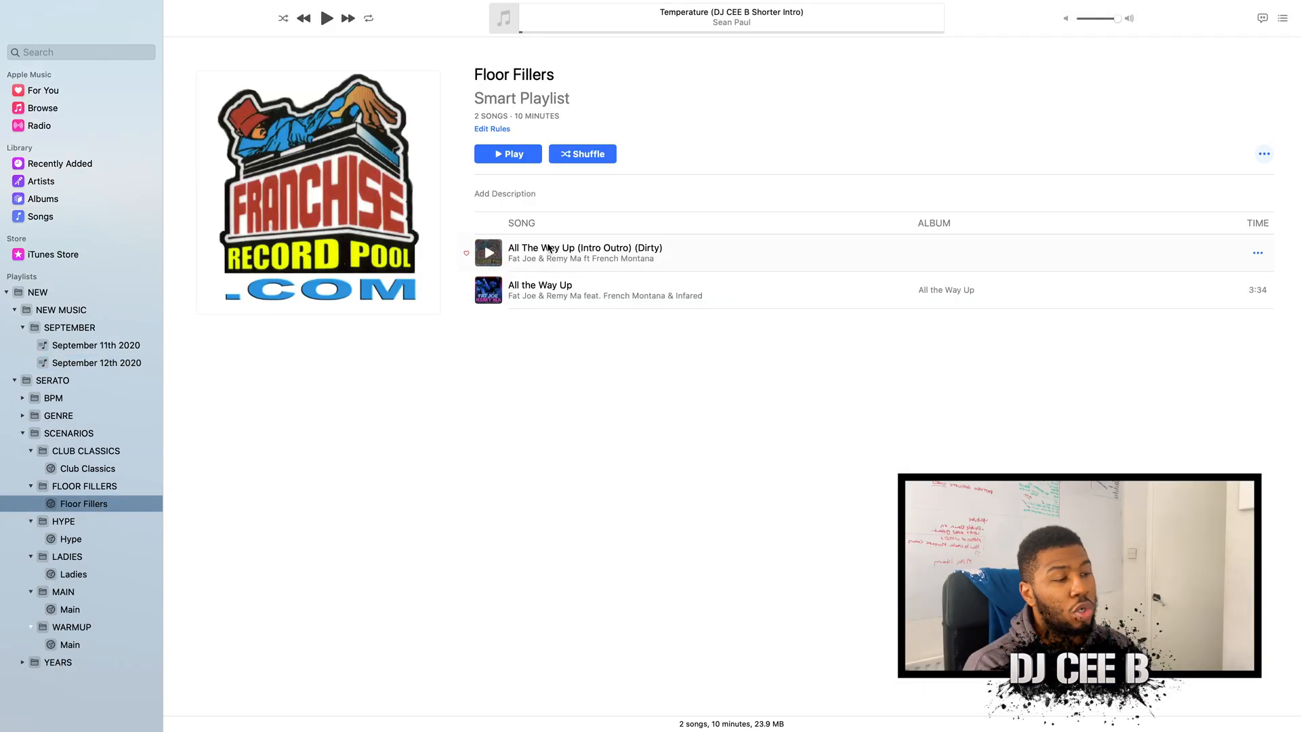
{"action": "left_click", "coordinate": [96, 345]}
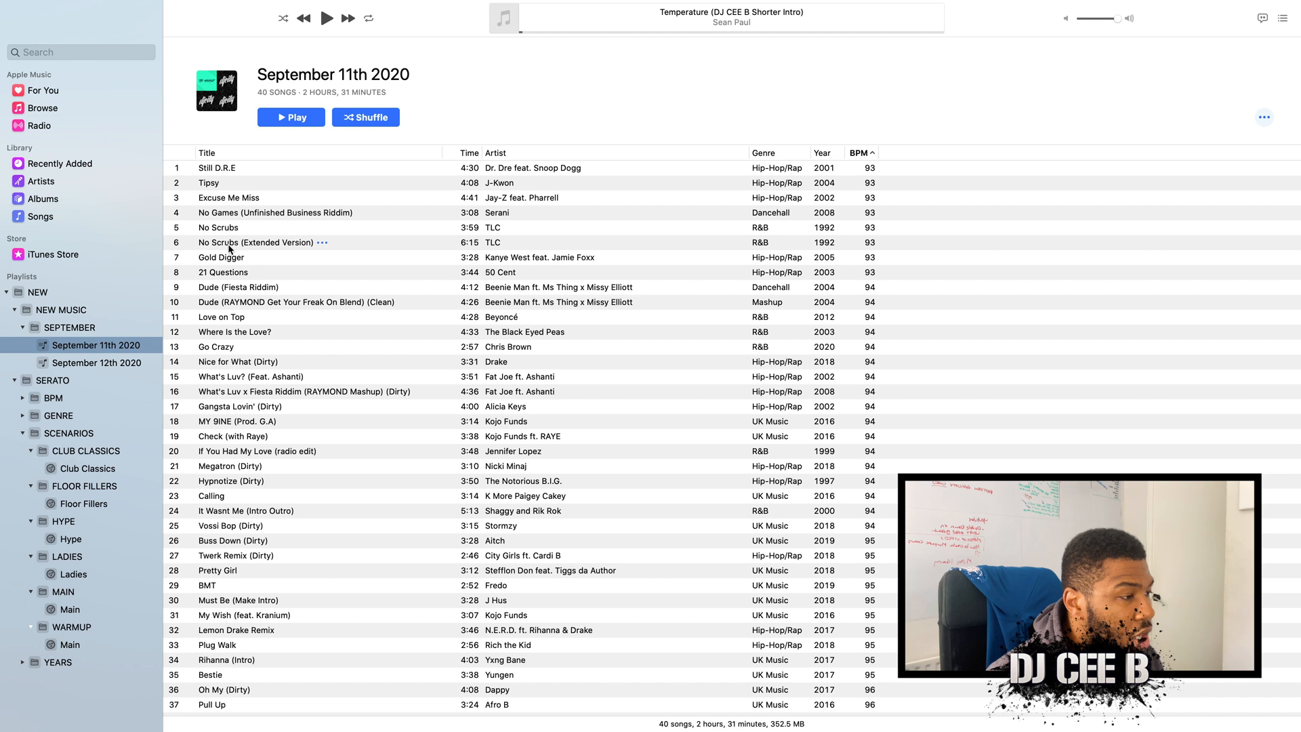
Comment September 11th 2020 tracks, e.g. Dude (Fiesta Riddim) 'Floor Filler', others 'Warmup'
{"action": "left_click", "coordinate": [221, 317]}
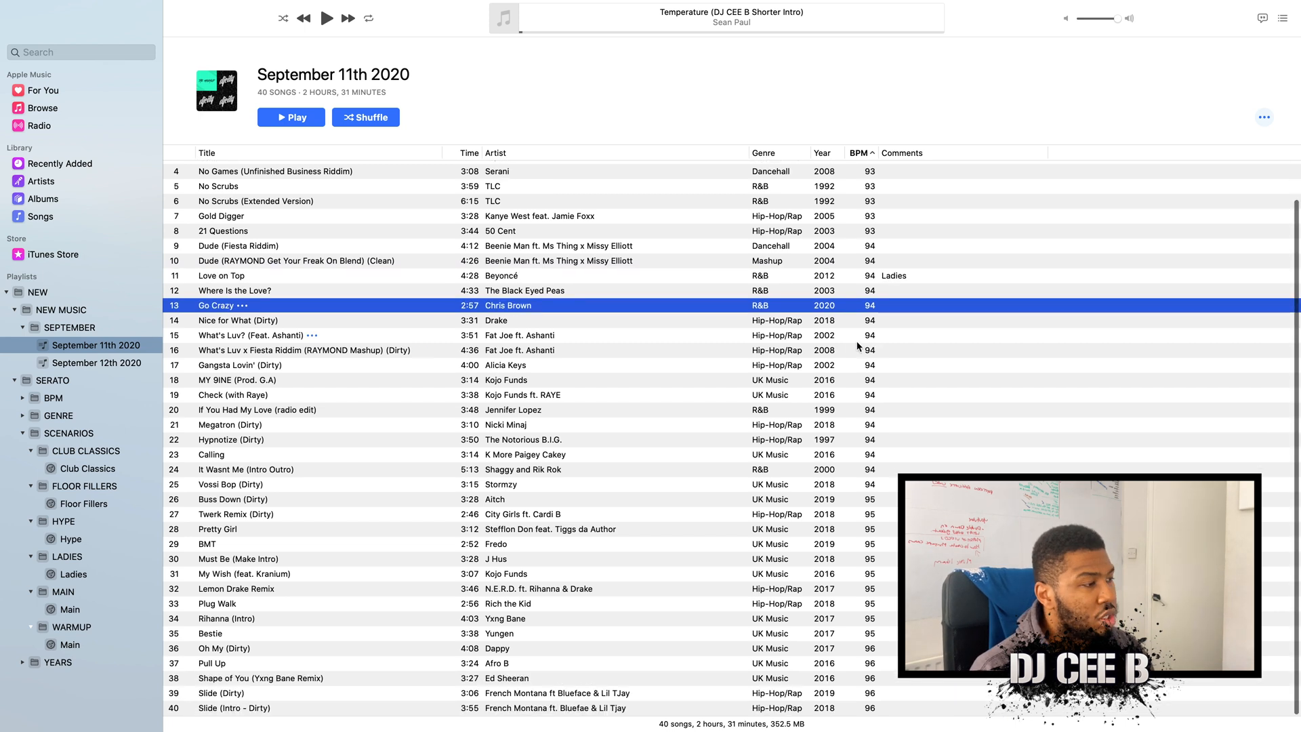
{"action": "double_click", "coordinate": [249, 335]}
{"action": "type", "text": "Club Classic"}
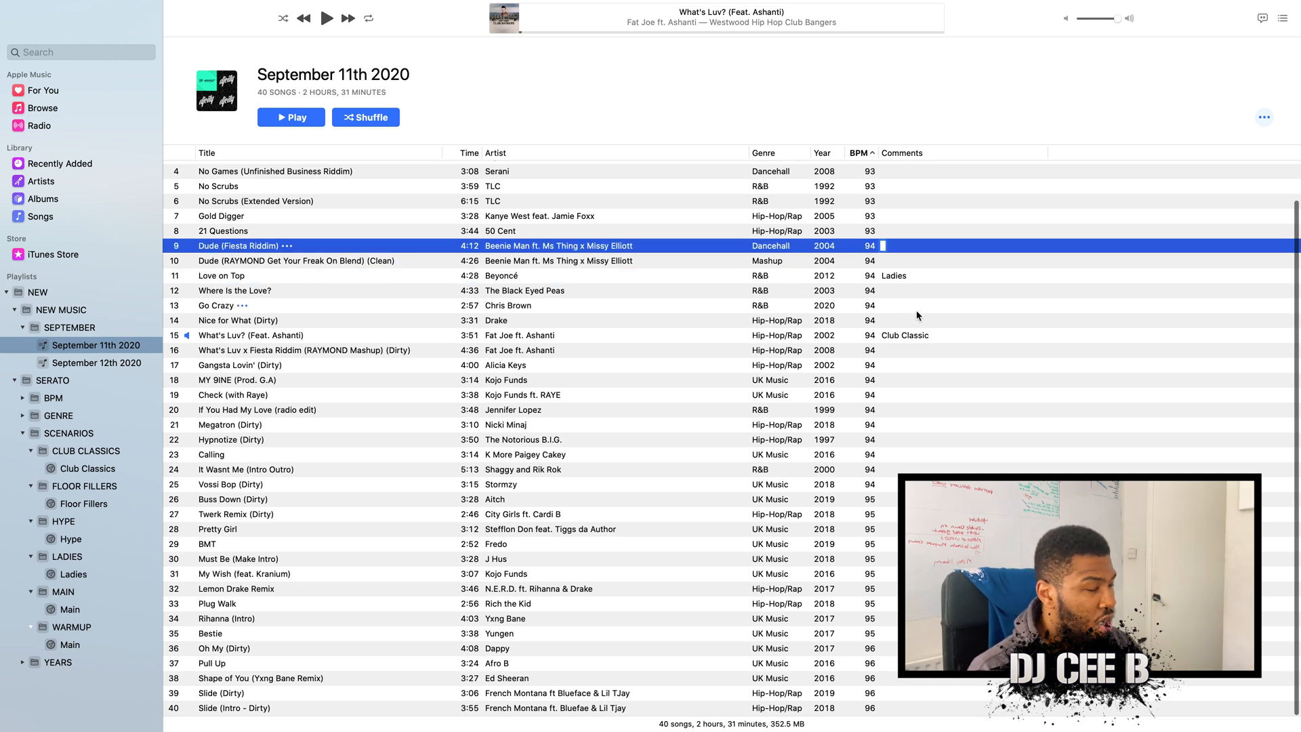
{"action": "type", "text": "Floor Filler"}
{"action": "left_click", "coordinate": [962, 215]}
{"action": "type", "text": "Club Classics"}
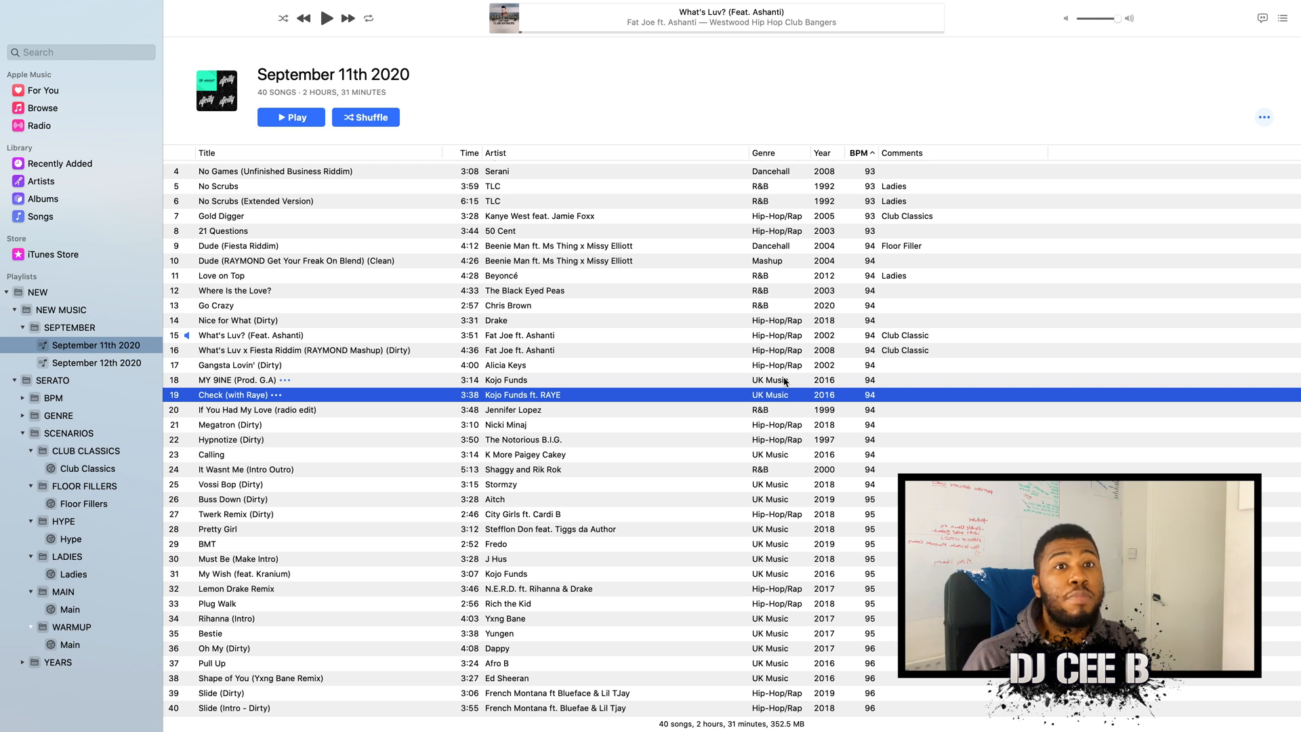
{"action": "mouse_move", "coordinate": [863, 417]}
{"action": "type", "text": "Warmup"}
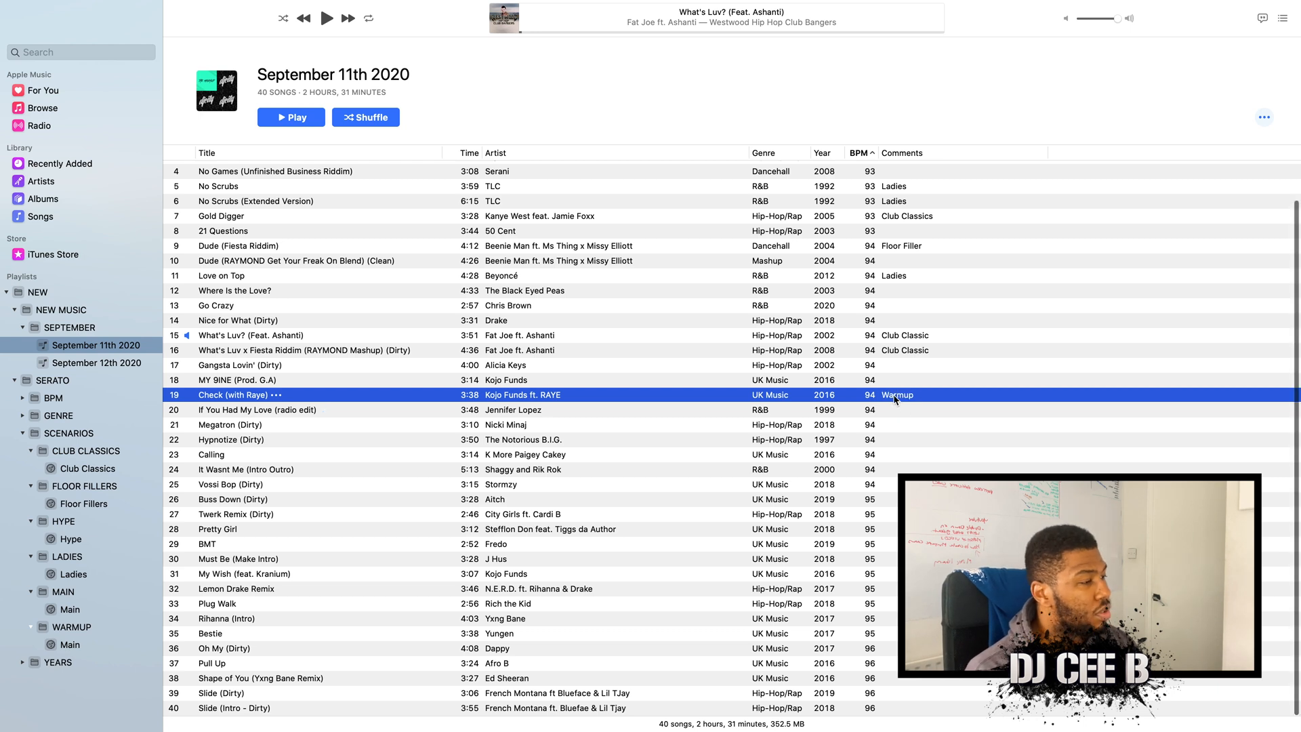
{"action": "left_click", "coordinate": [306, 379]}
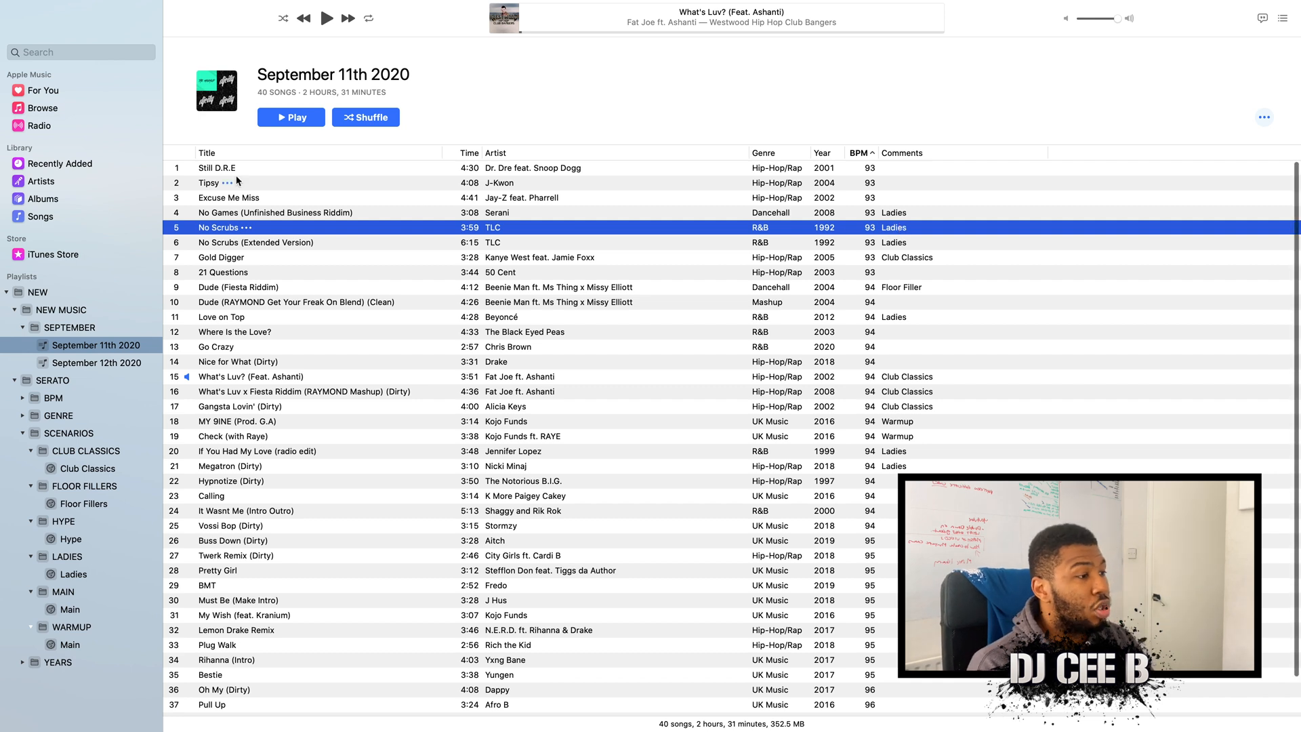
{"action": "left_click", "coordinate": [220, 258]}
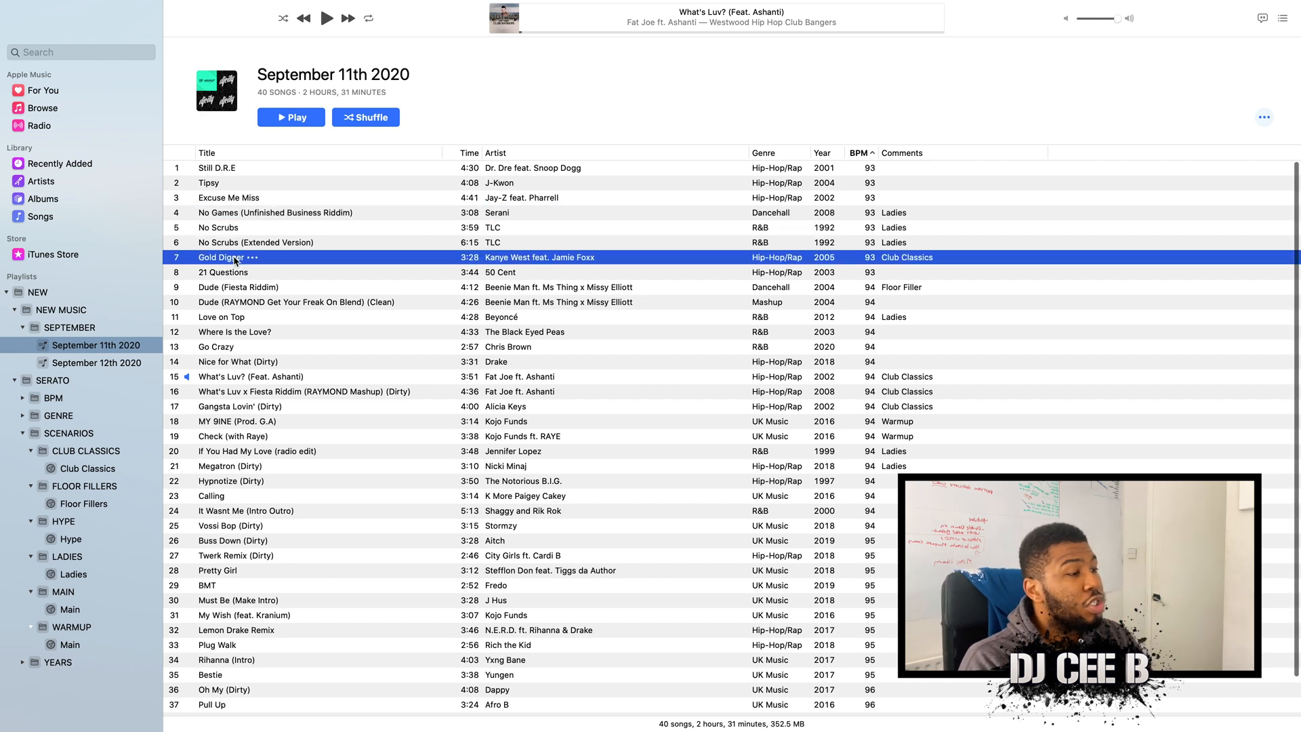
{"action": "mouse_move", "coordinate": [239, 272]}
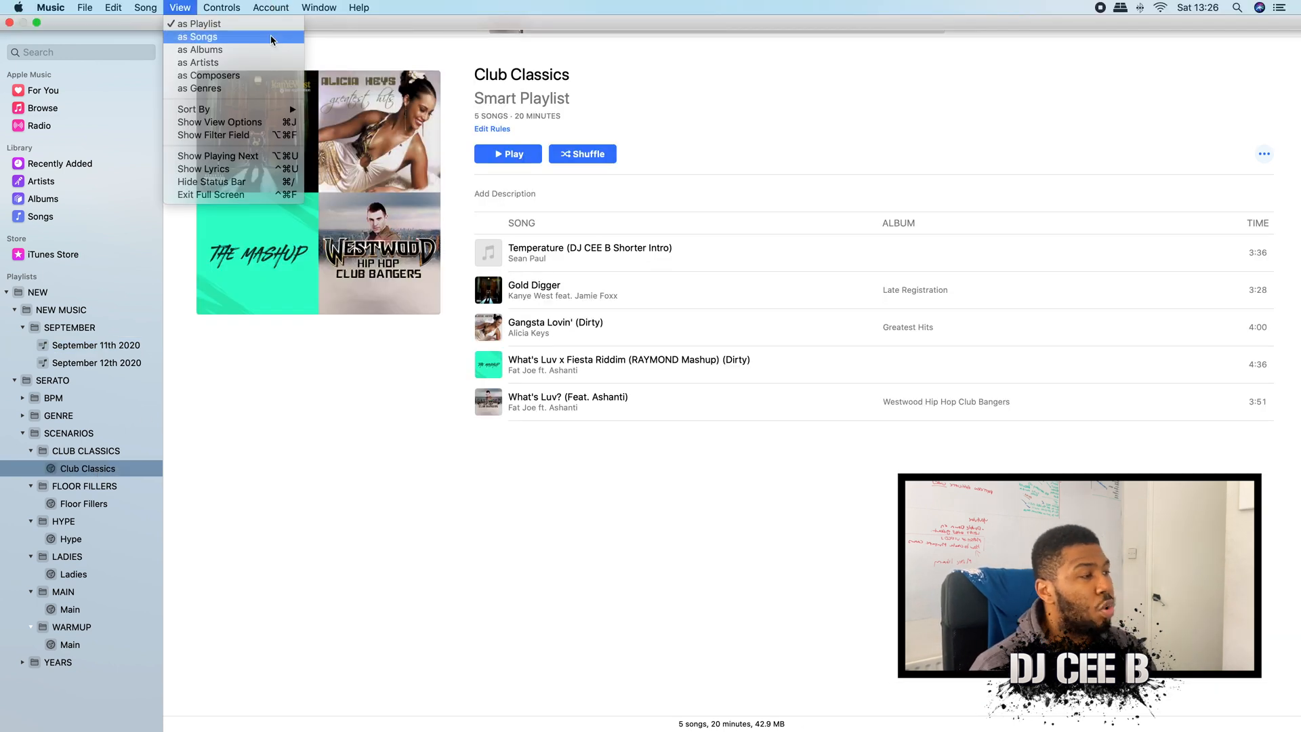
View Club Classics as songs, then check the Ladies and Floor Fillers smart playlists
{"action": "left_click", "coordinate": [205, 37]}
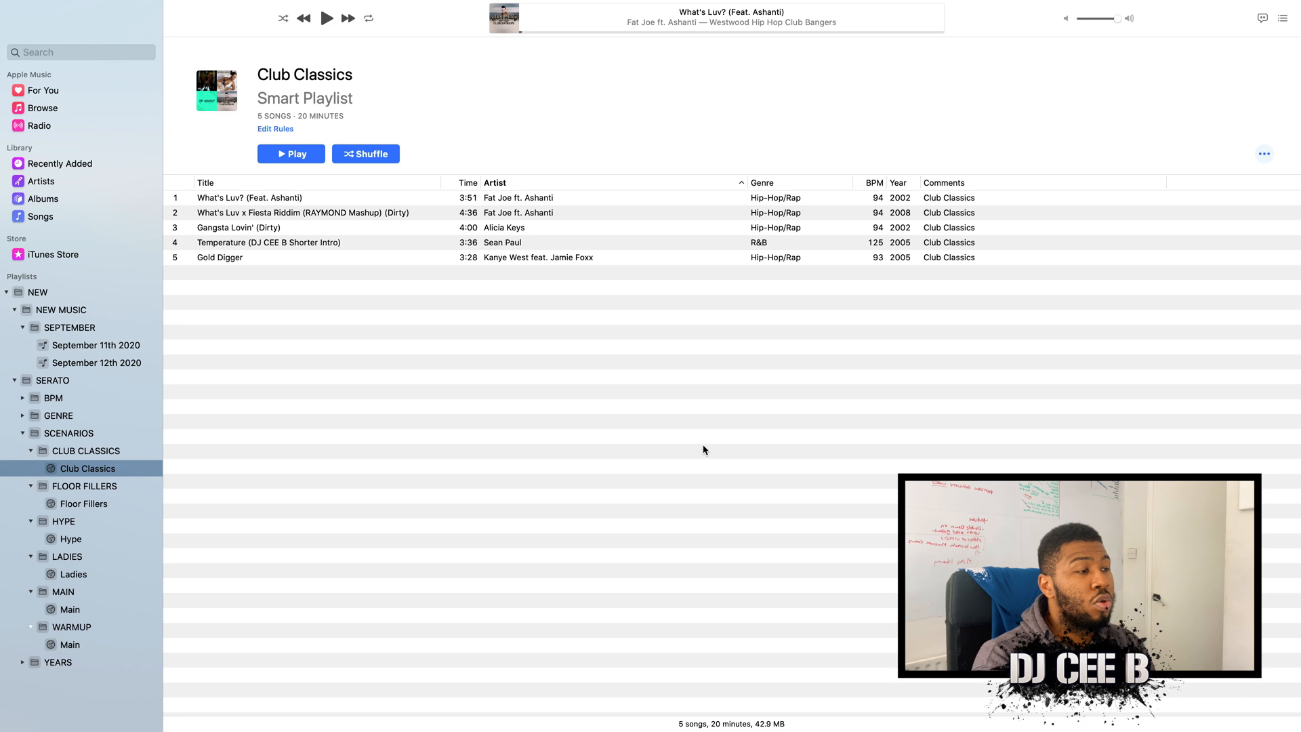
{"action": "mouse_move", "coordinate": [431, 284]}
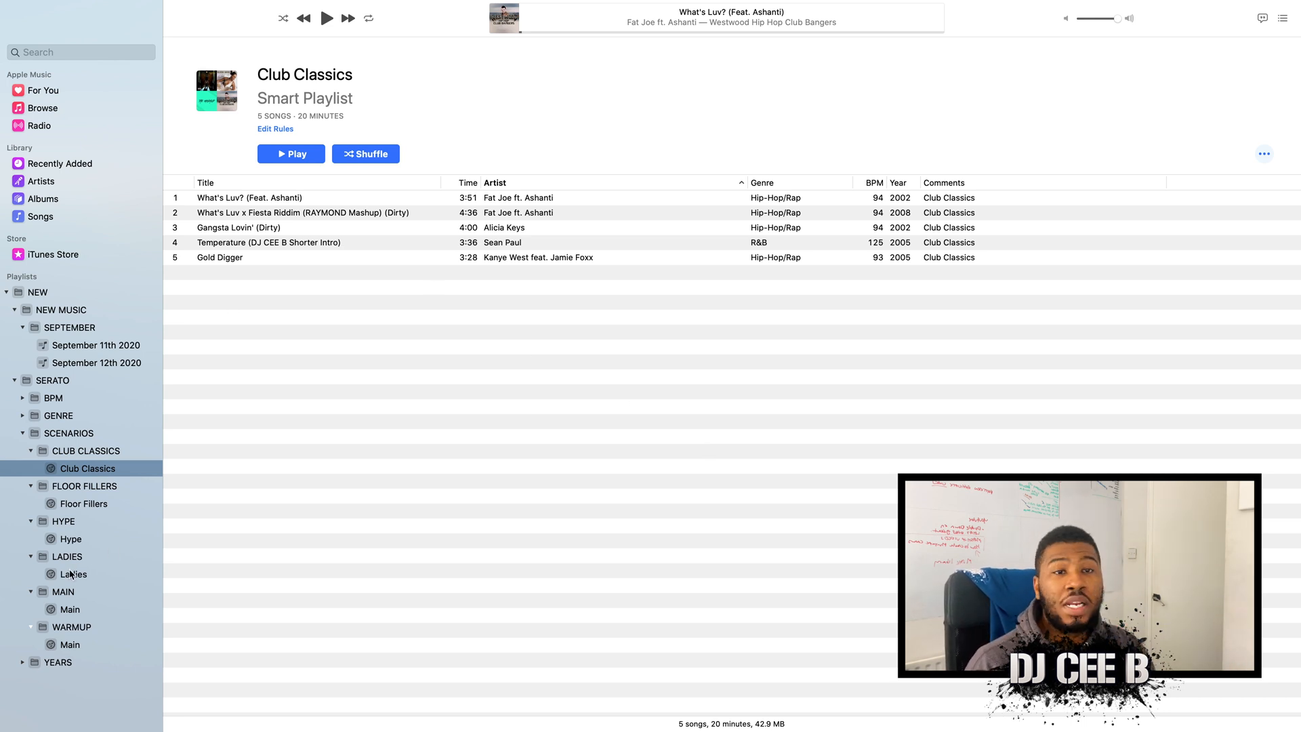
{"action": "left_click", "coordinate": [73, 574]}
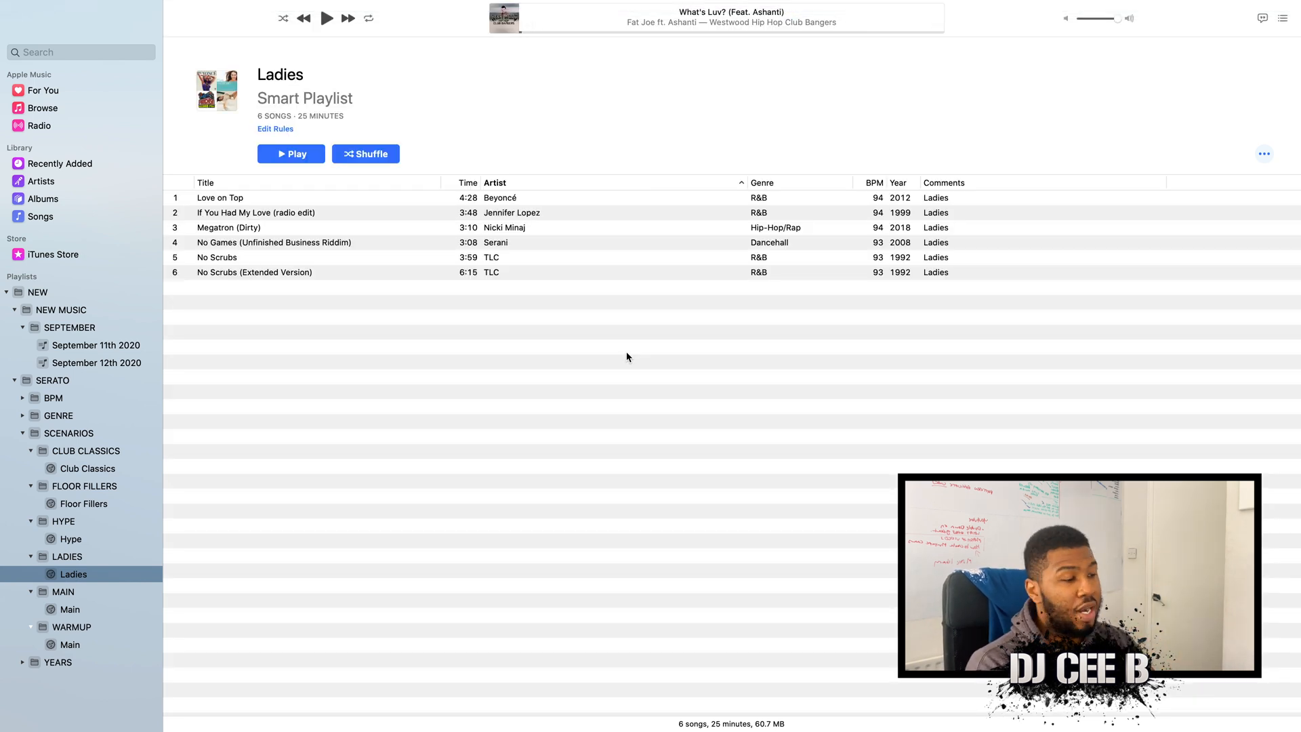
{"action": "left_click", "coordinate": [33, 216]}
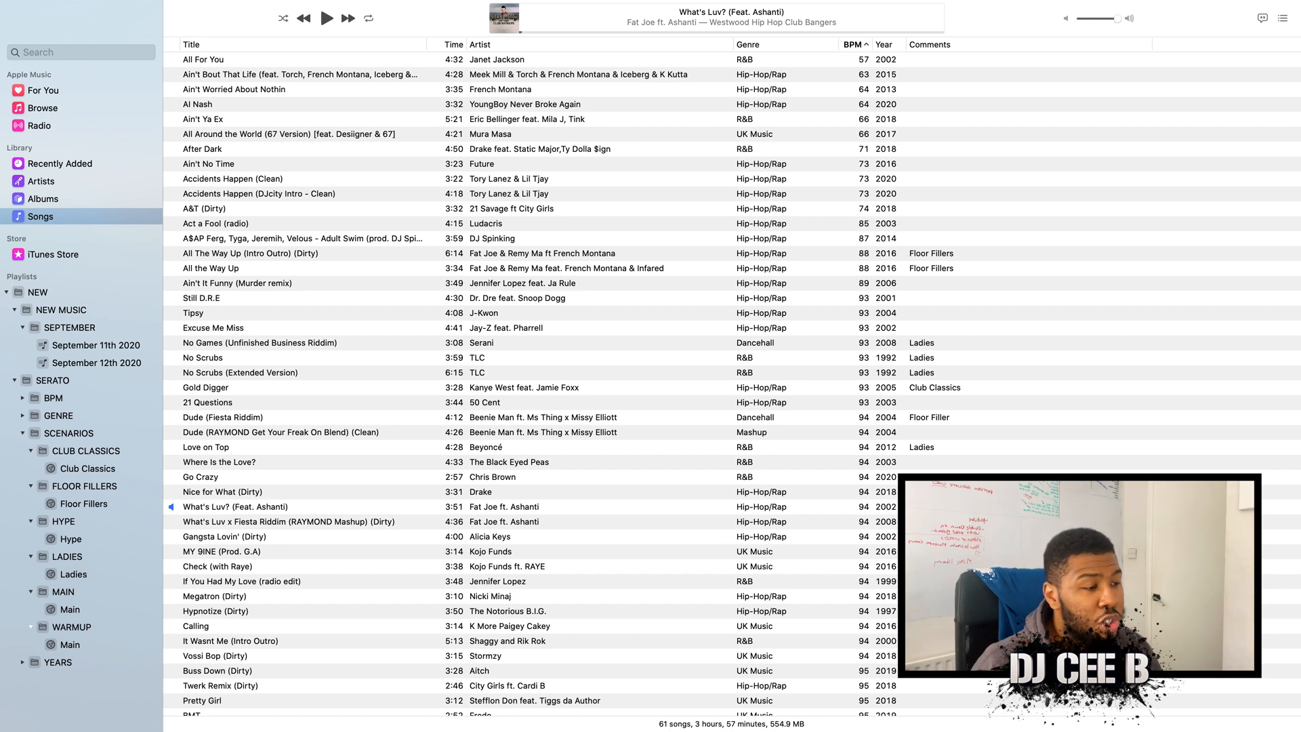
{"action": "left_click", "coordinate": [84, 503]}
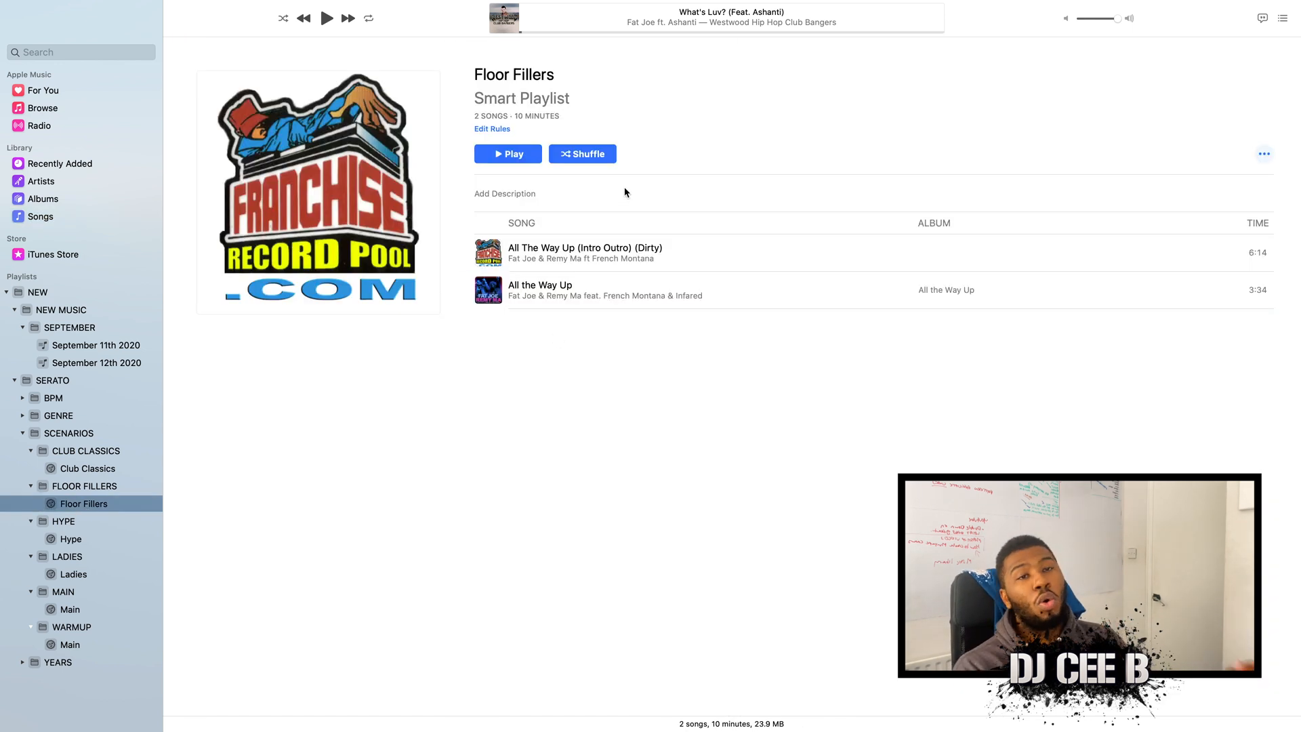